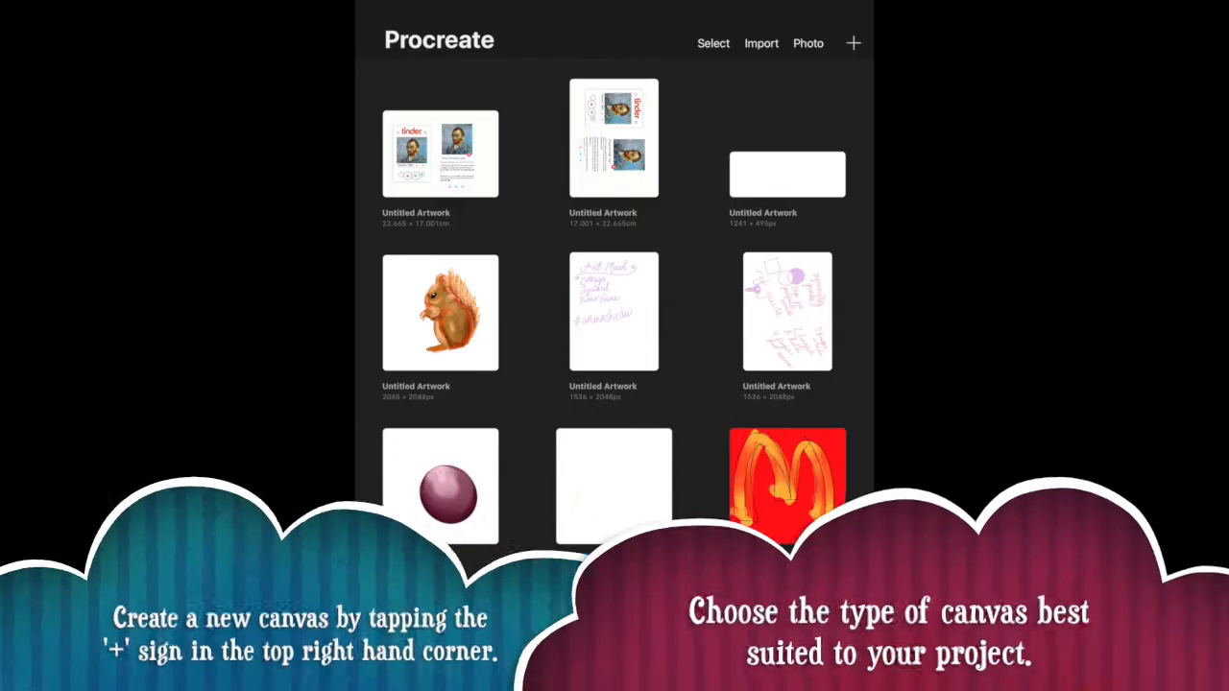
Step: Create a new canvas from the Square preset in the gallery
click(853, 43)
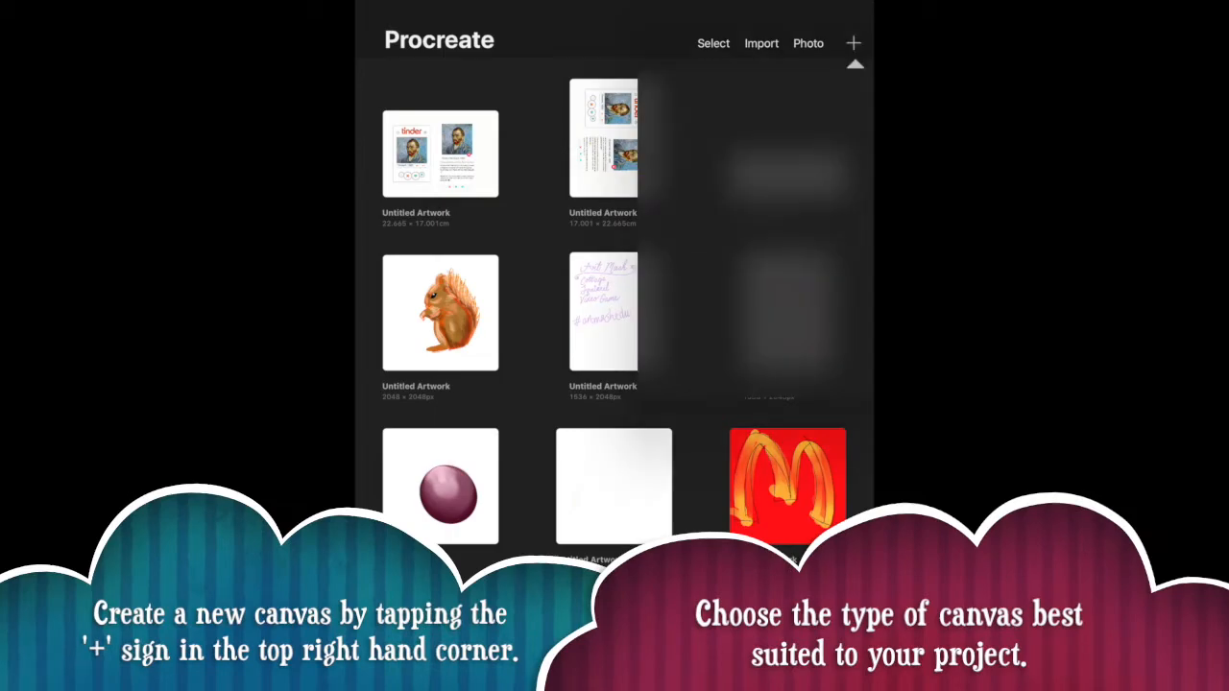
click(853, 42)
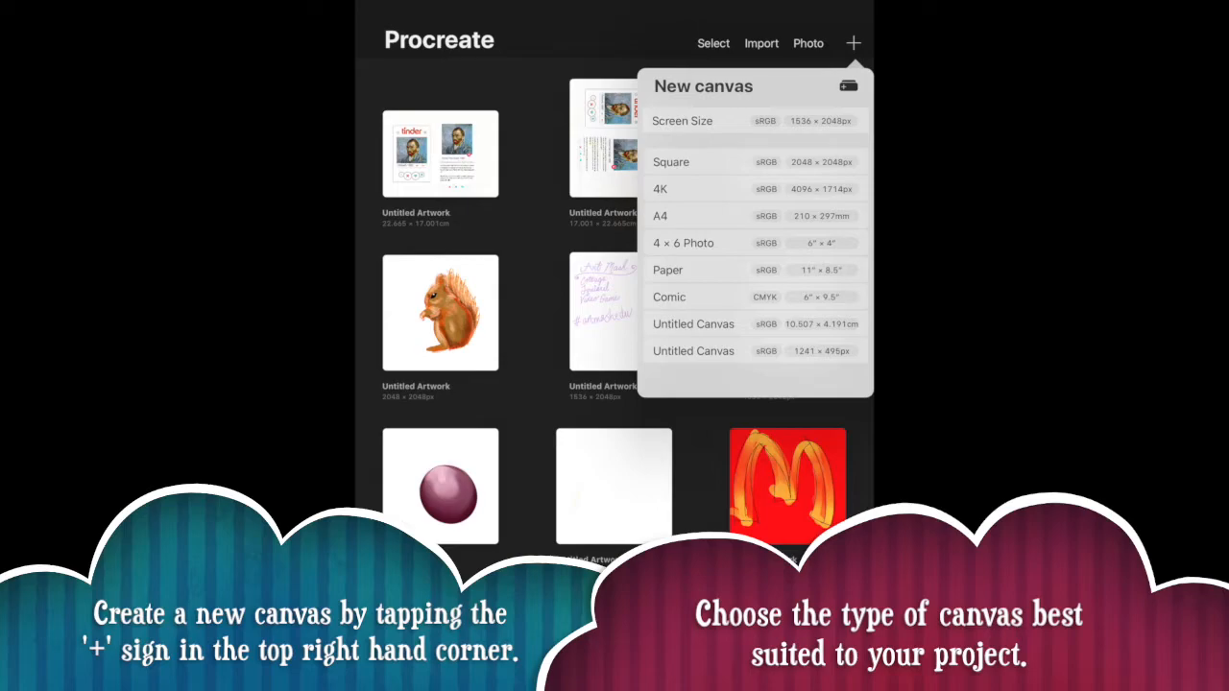
click(755, 161)
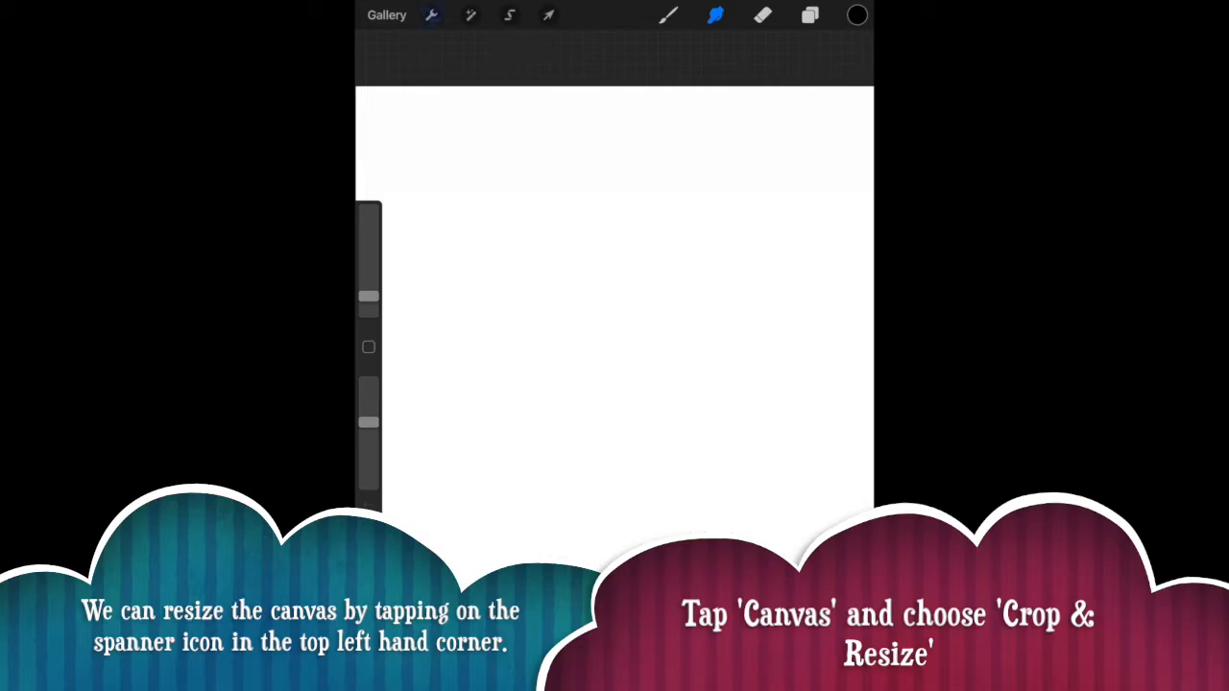
Step: Enter Crop and Resize from the Actions menu's Canvas options
click(431, 14)
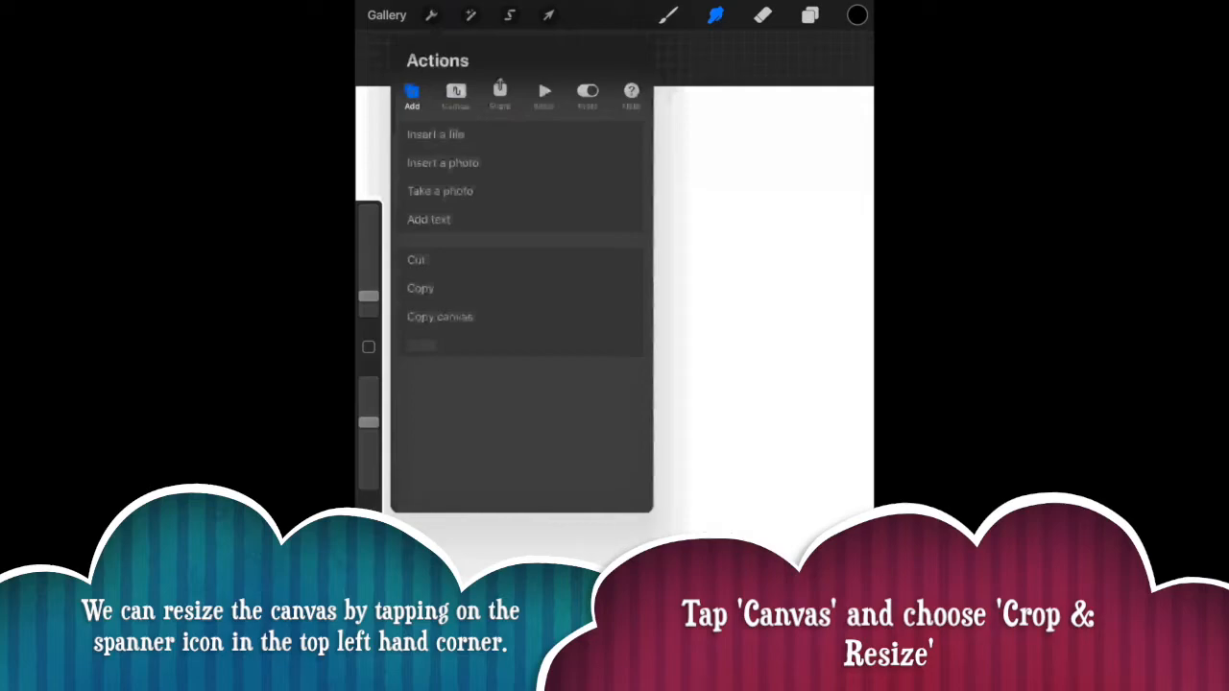
click(455, 91)
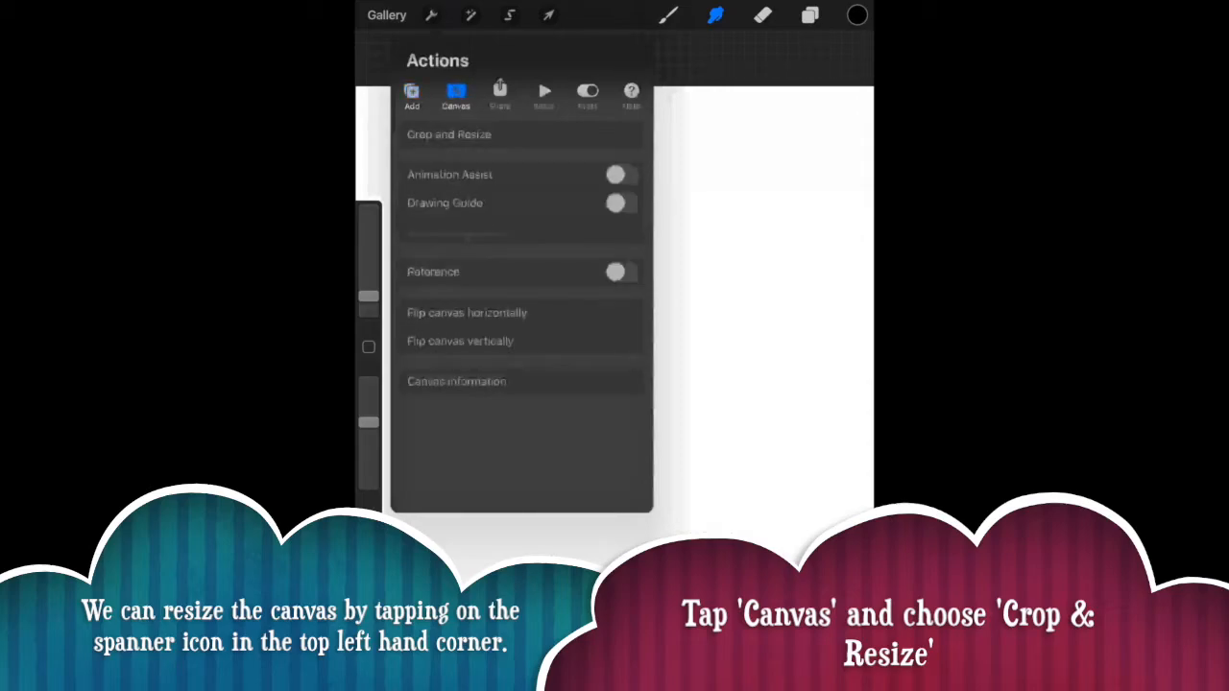
click(449, 134)
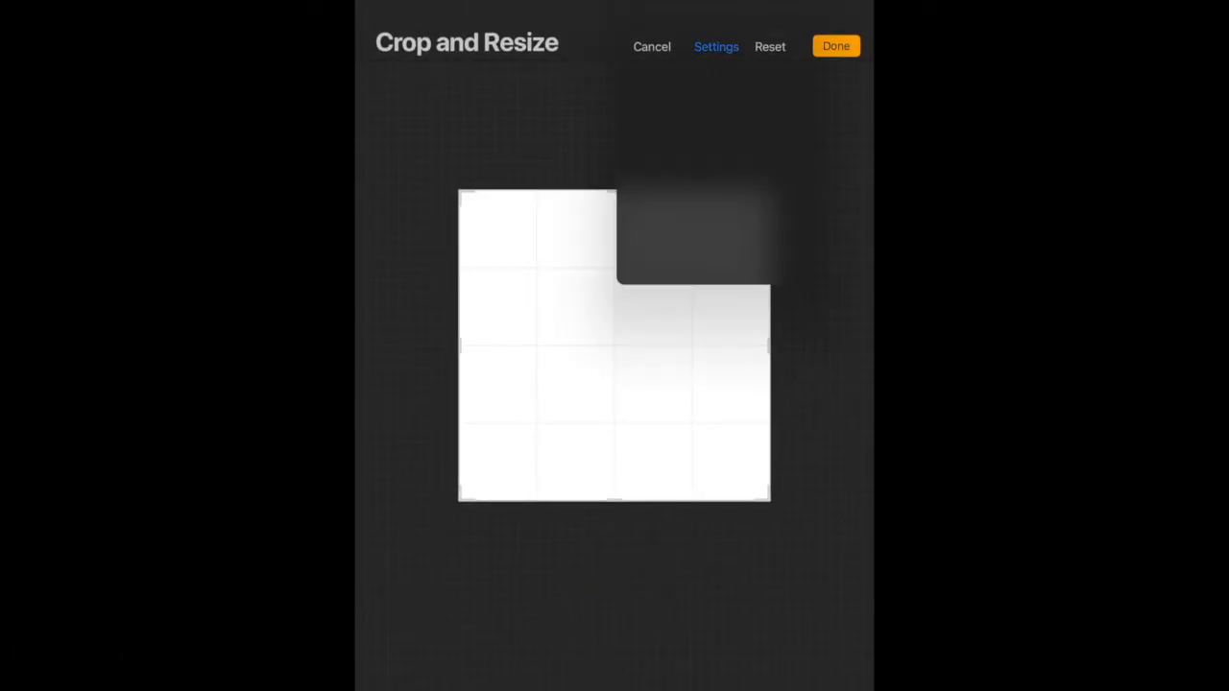
Step: Set the canvas size to 20.99 cm wide by 29 cm tall, measured in centimetres
click(716, 46)
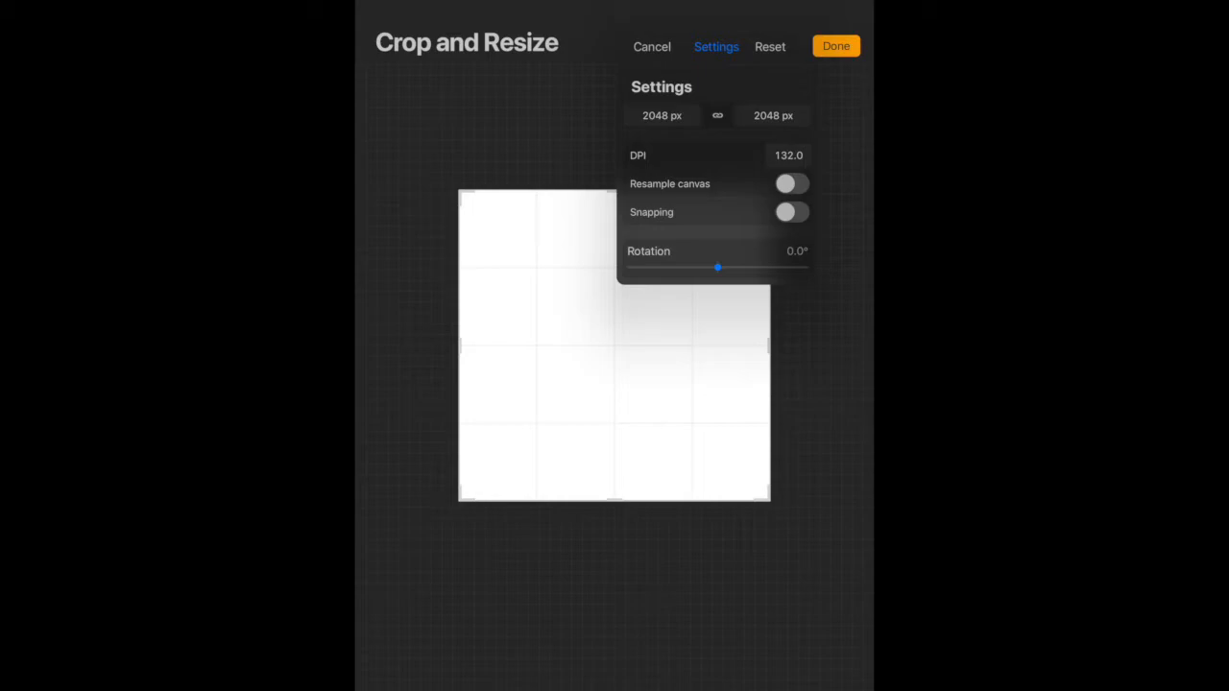
click(661, 115)
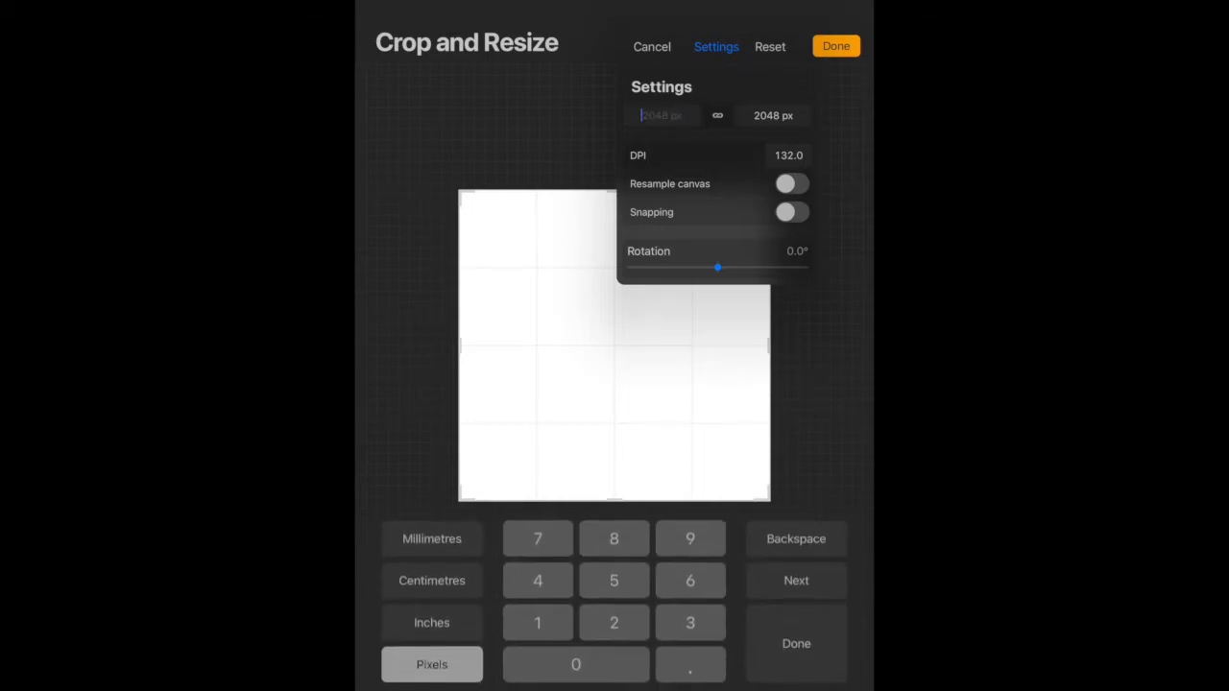
click(431, 580)
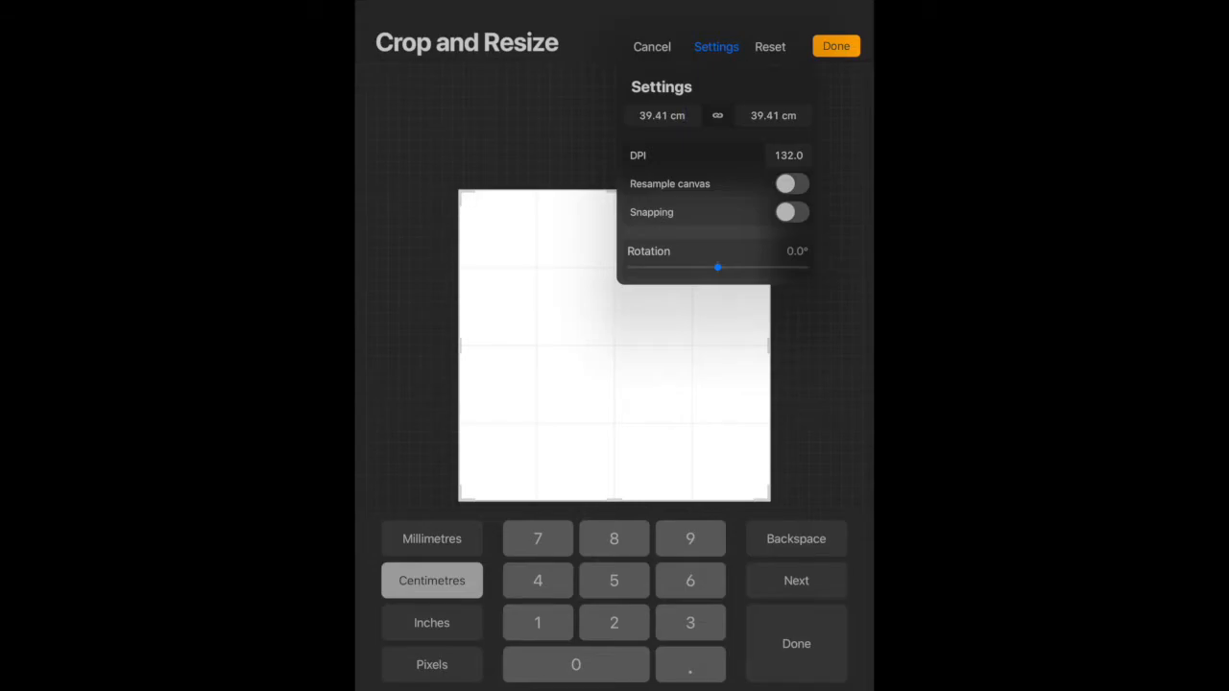
click(661, 115)
text(20.99)
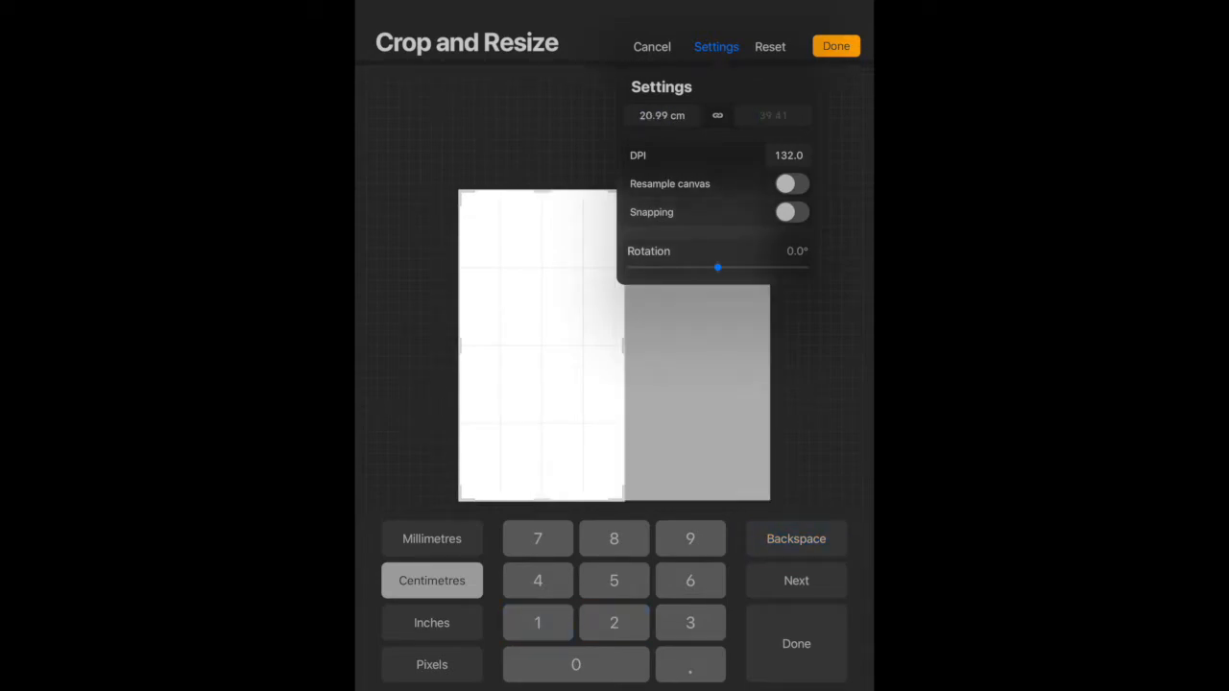
click(689, 539)
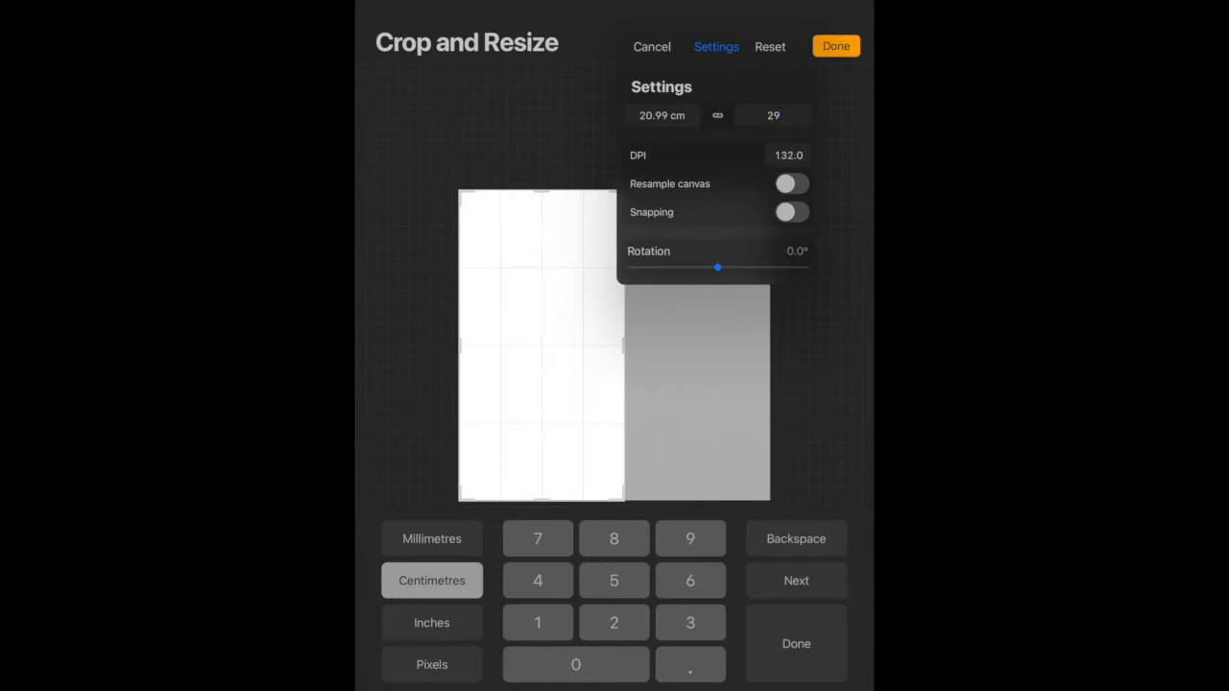
click(773, 116)
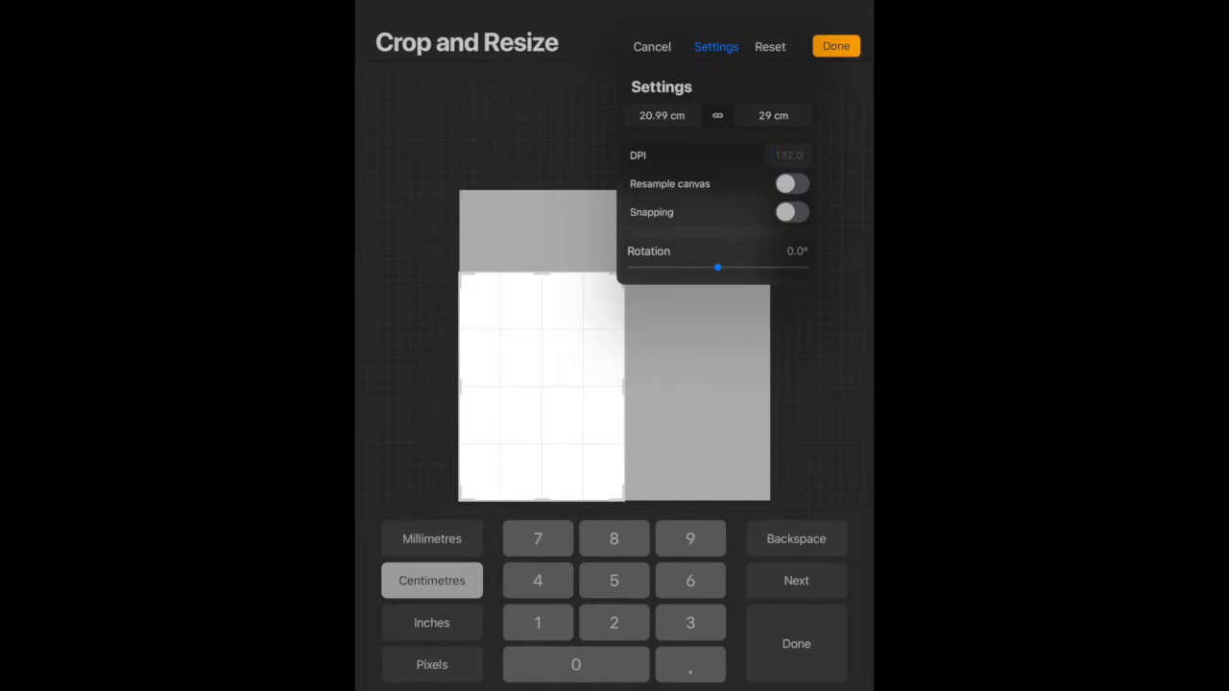
Step: Set the resolution to 300 DPI and apply the crop to the new A4-like size
click(783, 154)
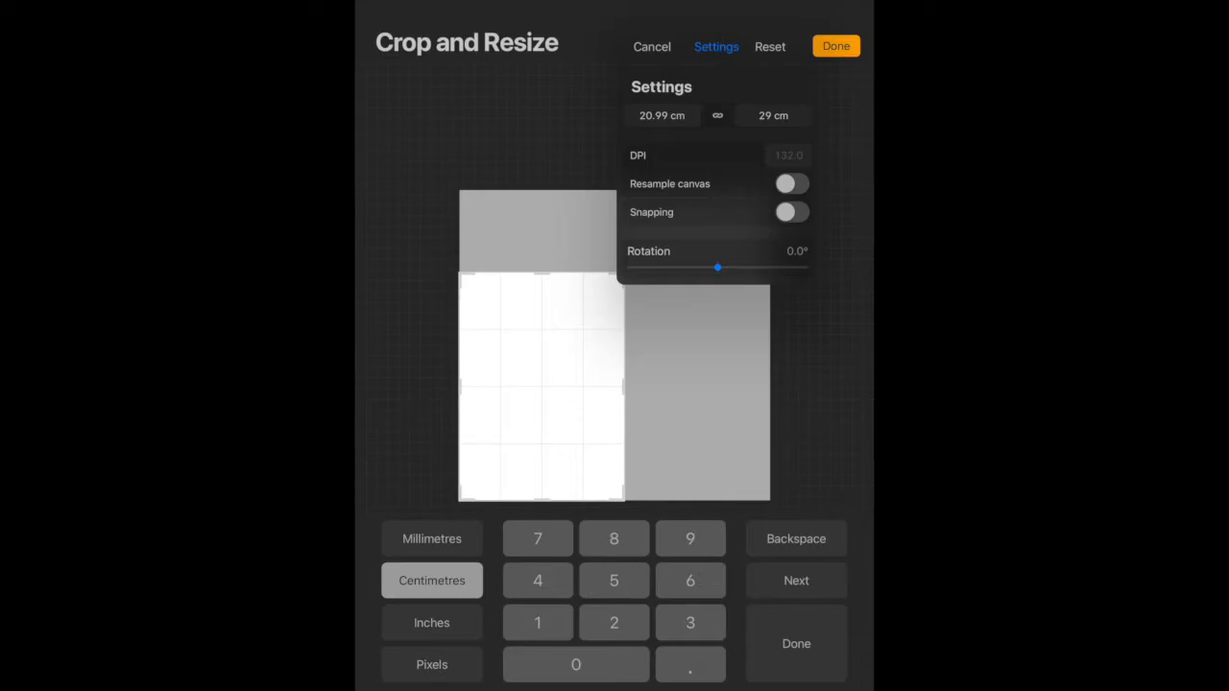
click(690, 622)
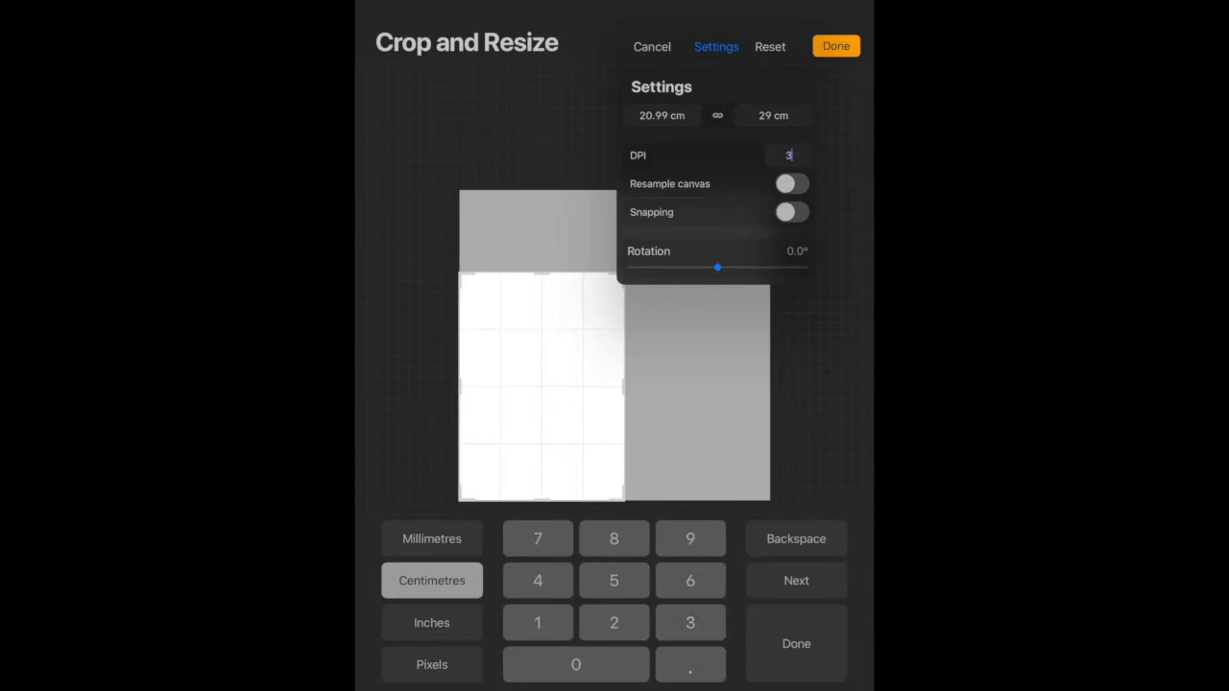
click(576, 664)
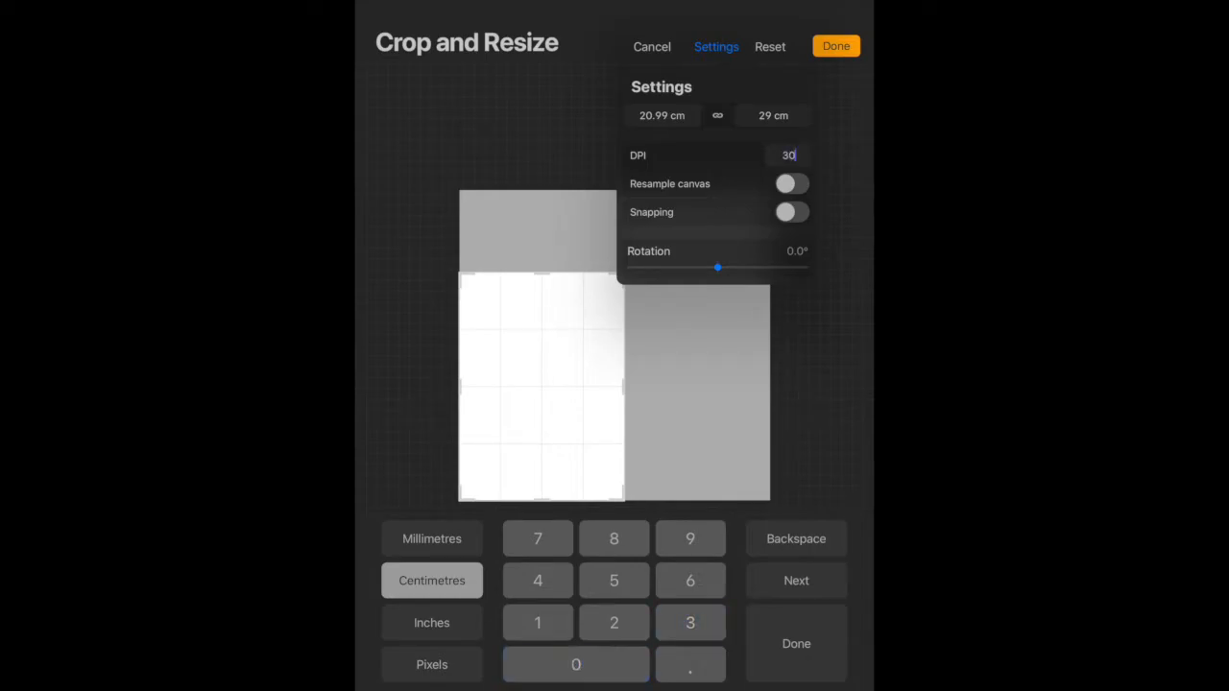
click(576, 664)
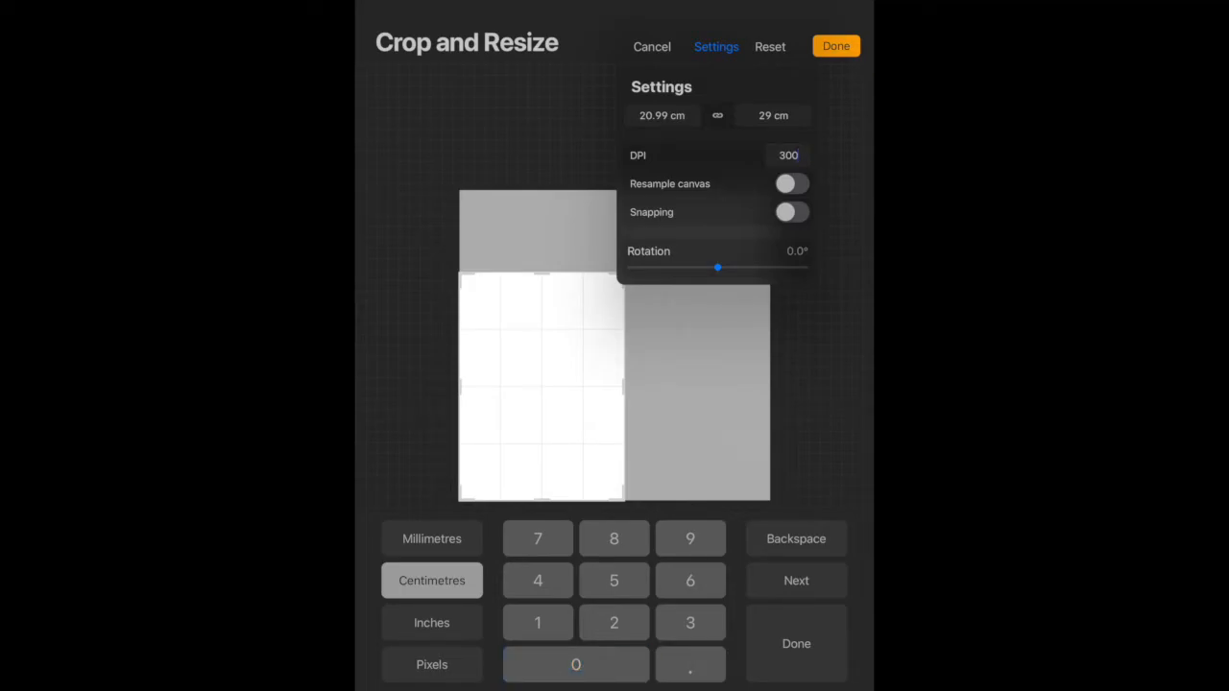
click(788, 154)
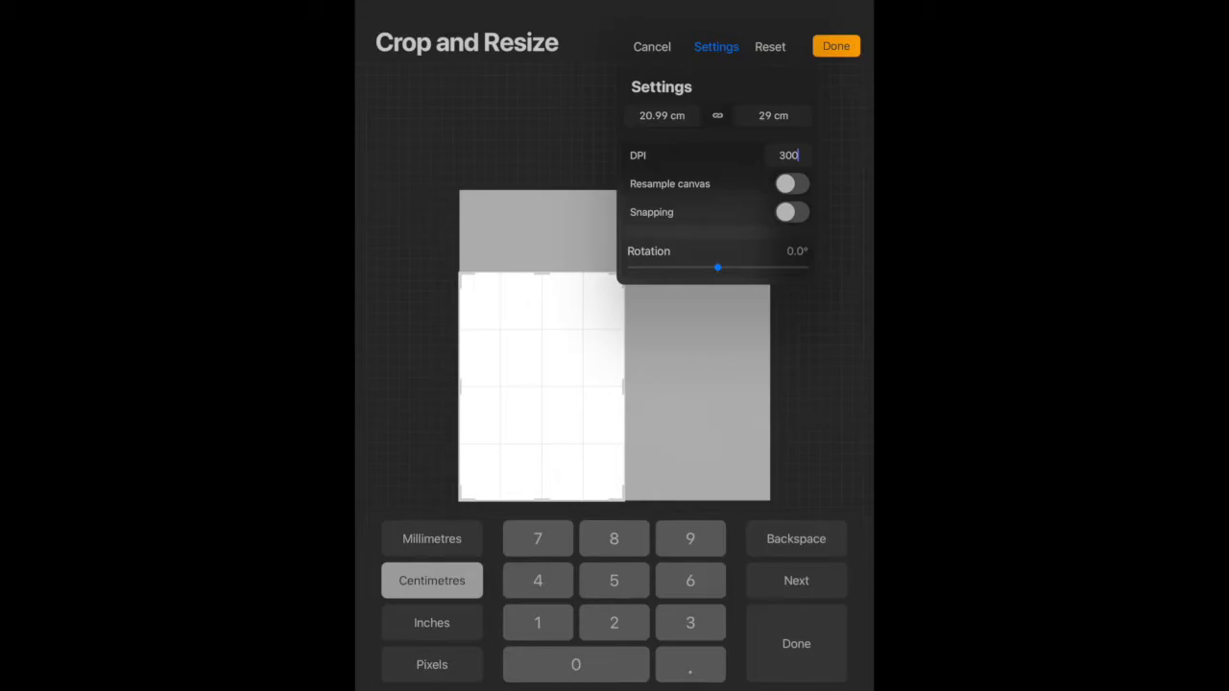
click(833, 45)
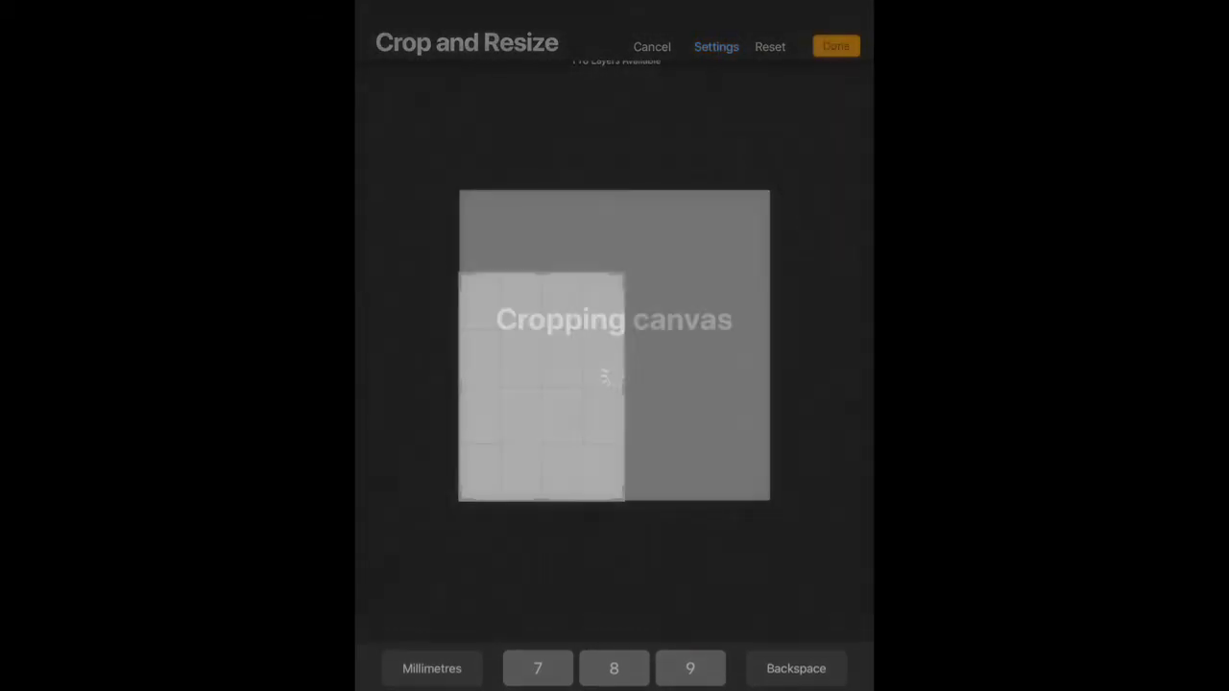
Step: Let the cropping finish and return to the blank portrait A4 canvas
click(834, 46)
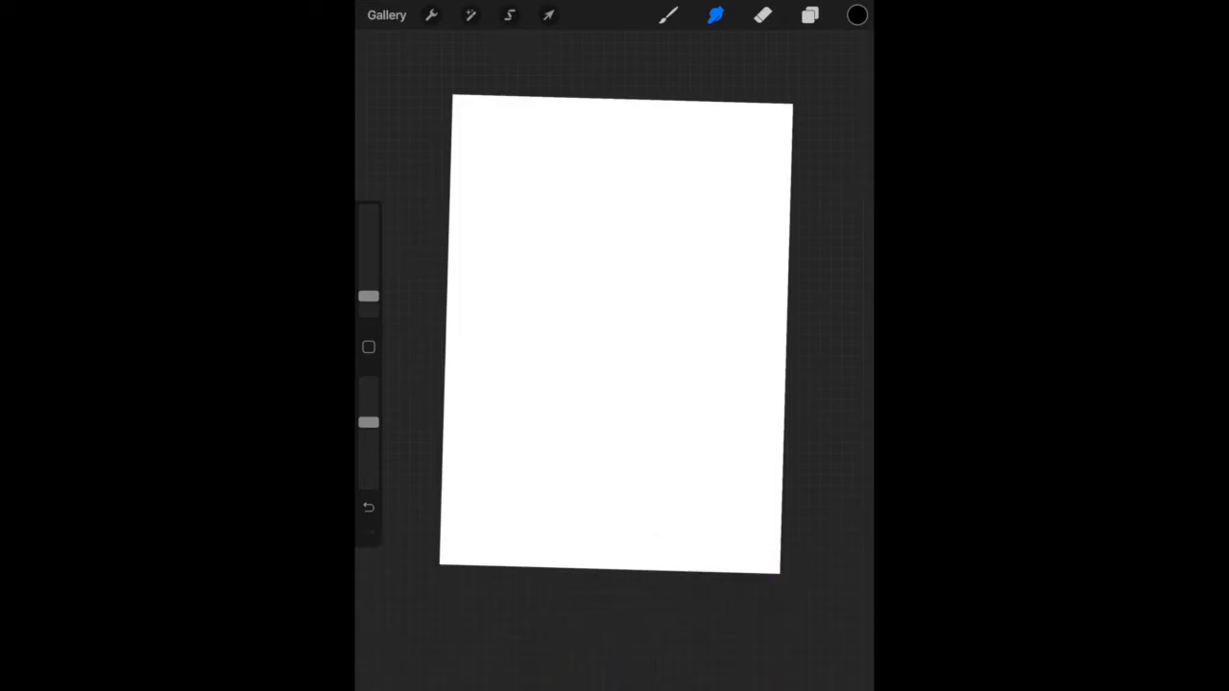
Step: Turn on the Drawing Guide and enter its editor with the square grid showing
click(431, 14)
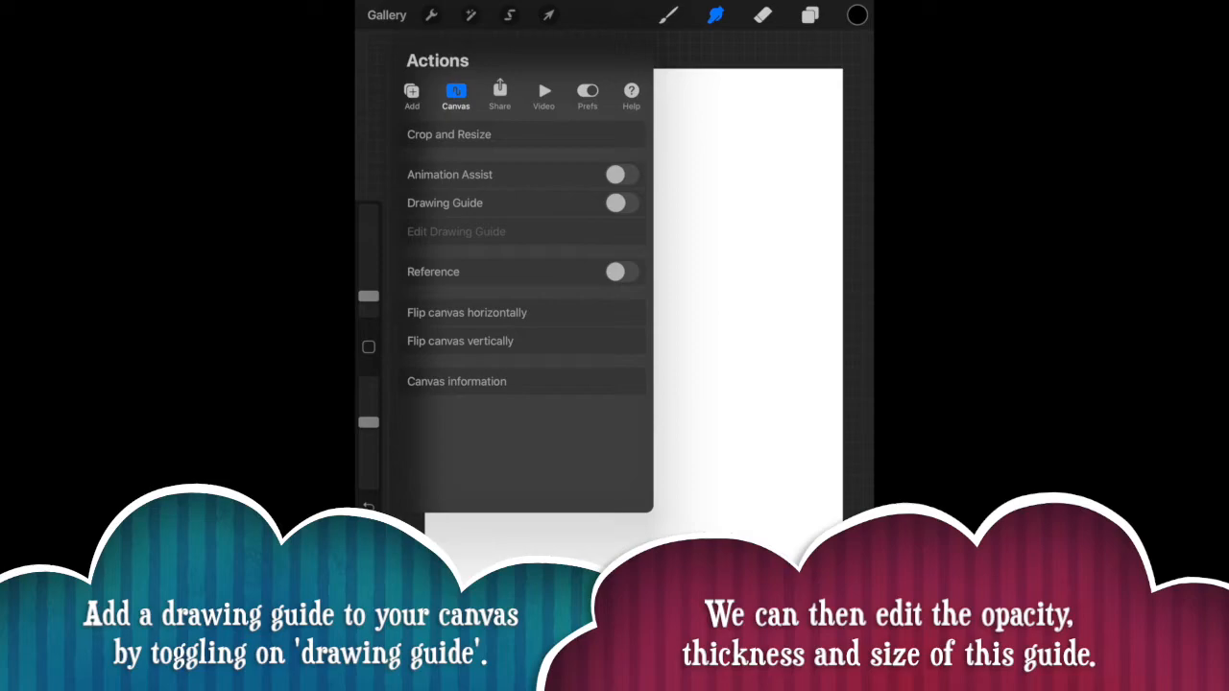
click(620, 203)
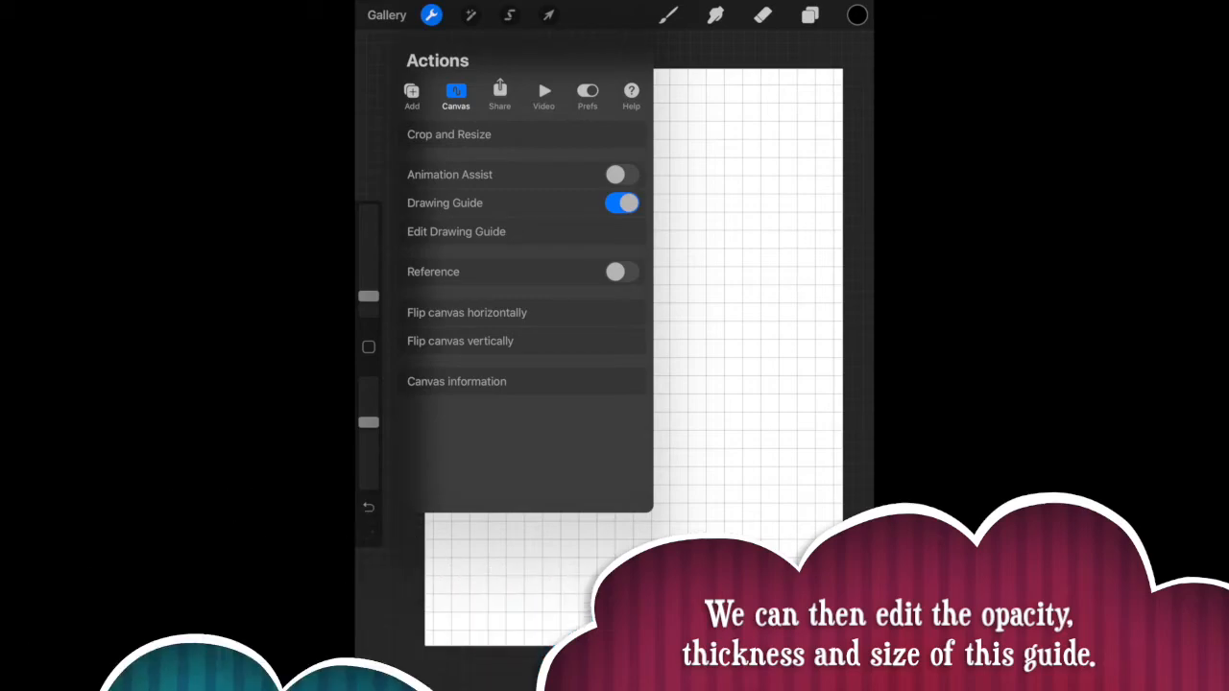
click(456, 232)
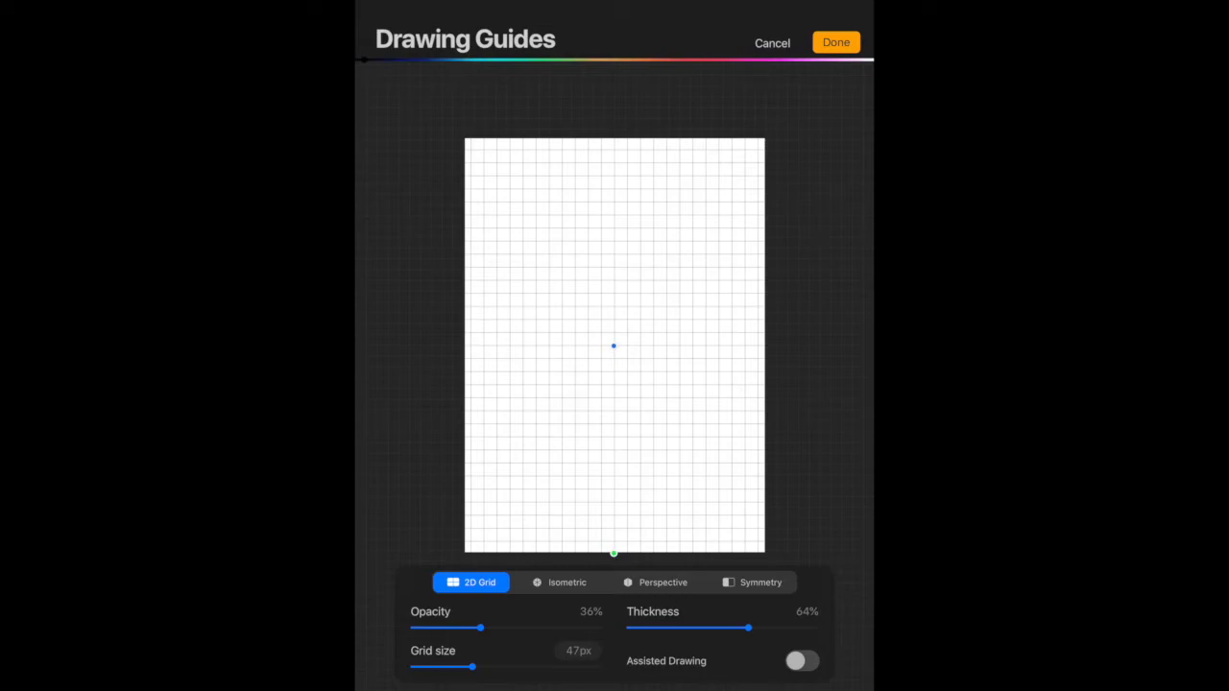
Step: Set the 2D grid guide to 45% opacity and 42% line thickness
drag(480, 627, 494, 627)
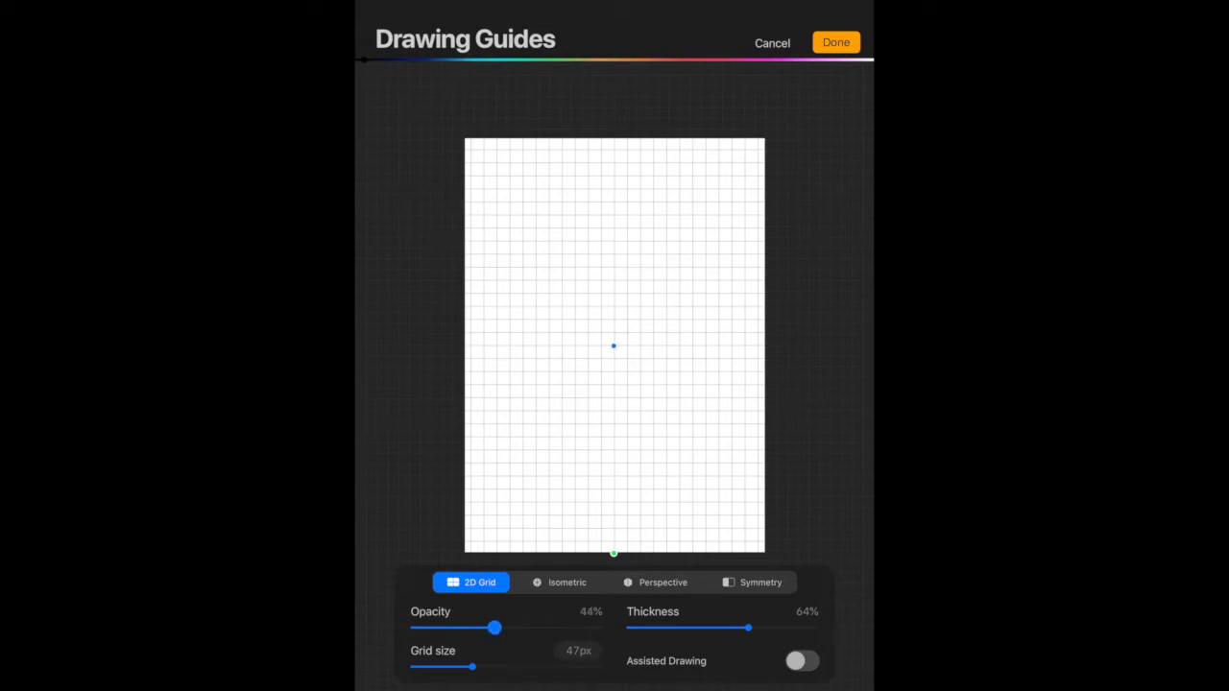
drag(494, 627, 567, 628)
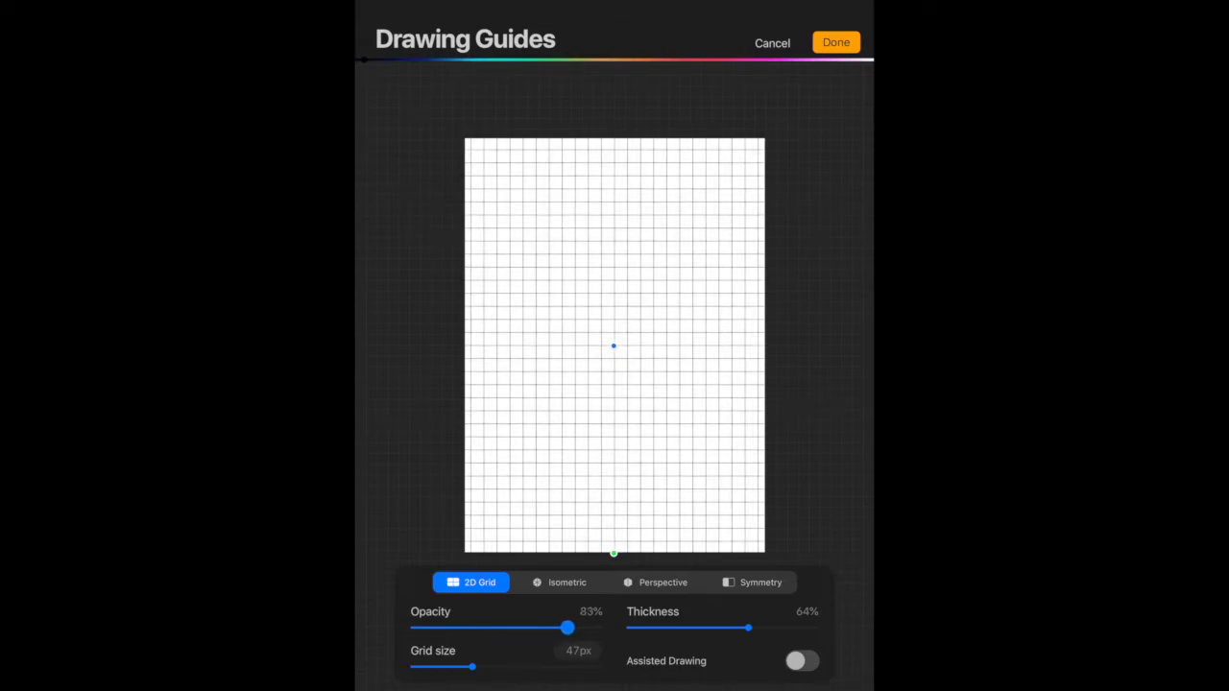
drag(567, 628, 599, 628)
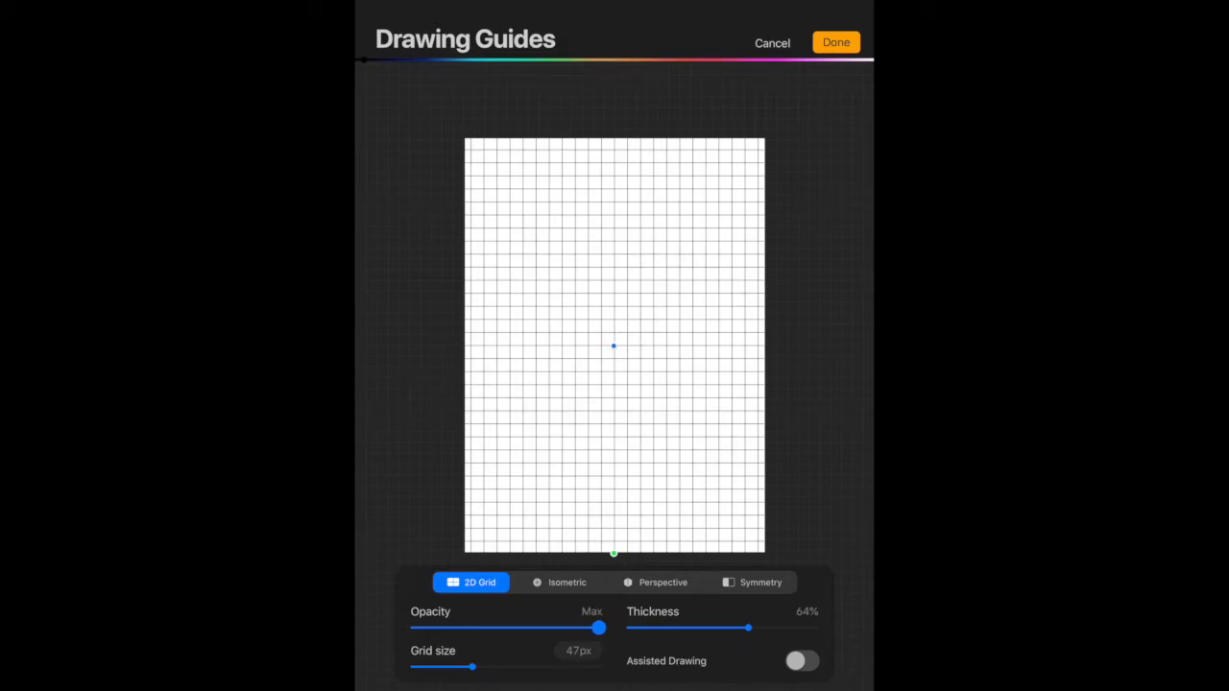
drag(599, 628, 578, 627)
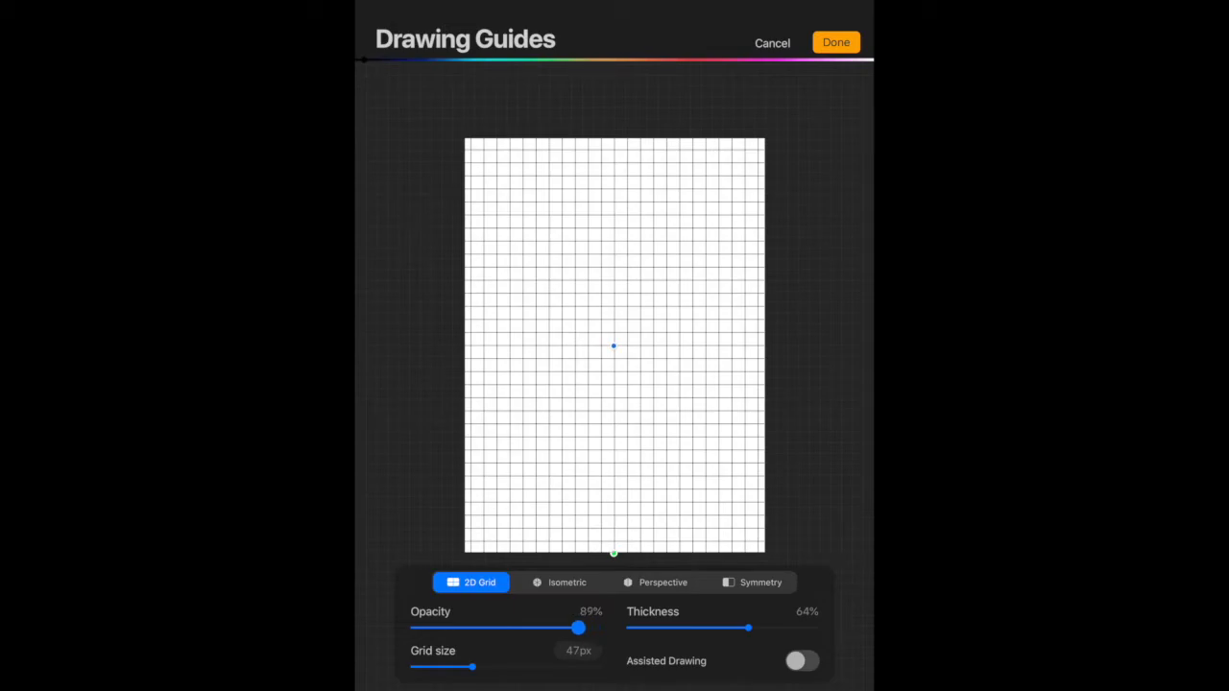
drag(578, 628, 509, 628)
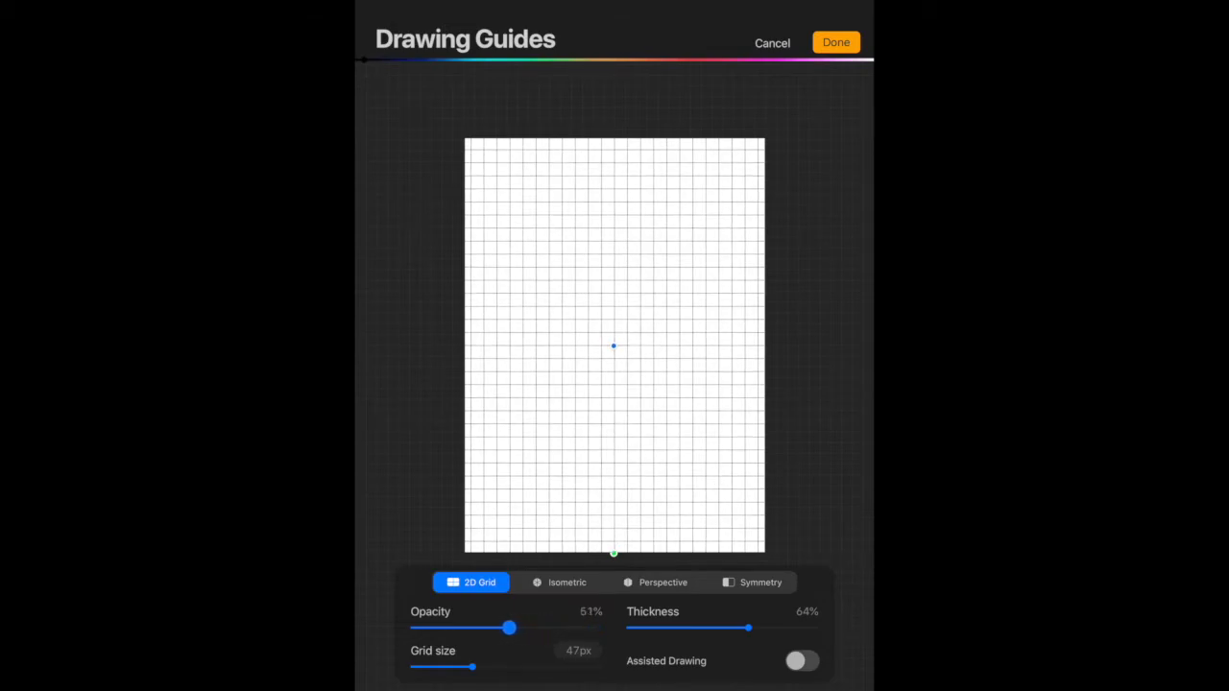
drag(509, 628, 496, 628)
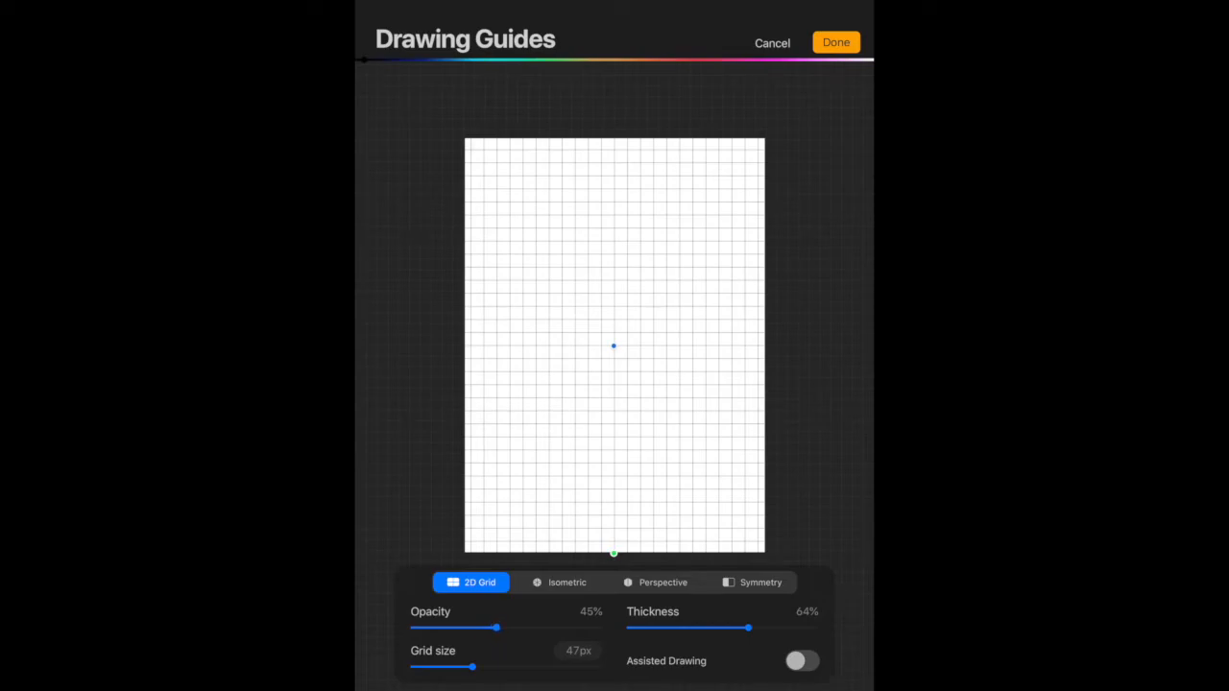
drag(747, 627, 756, 627)
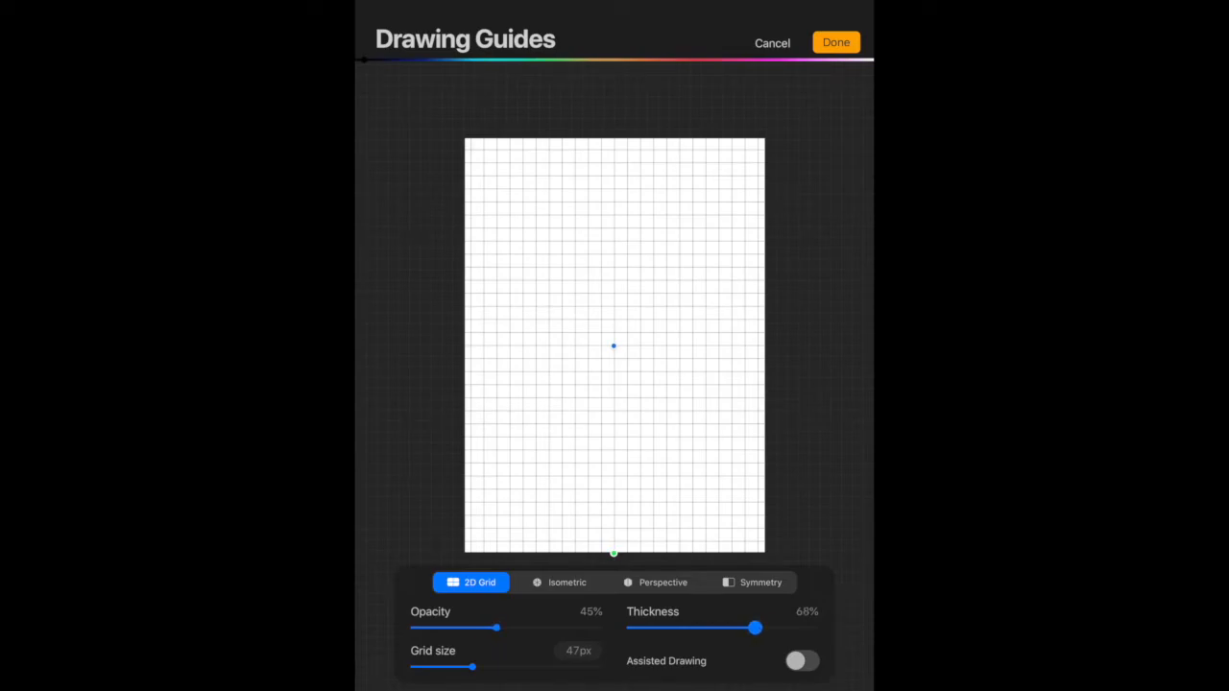
drag(755, 627, 815, 627)
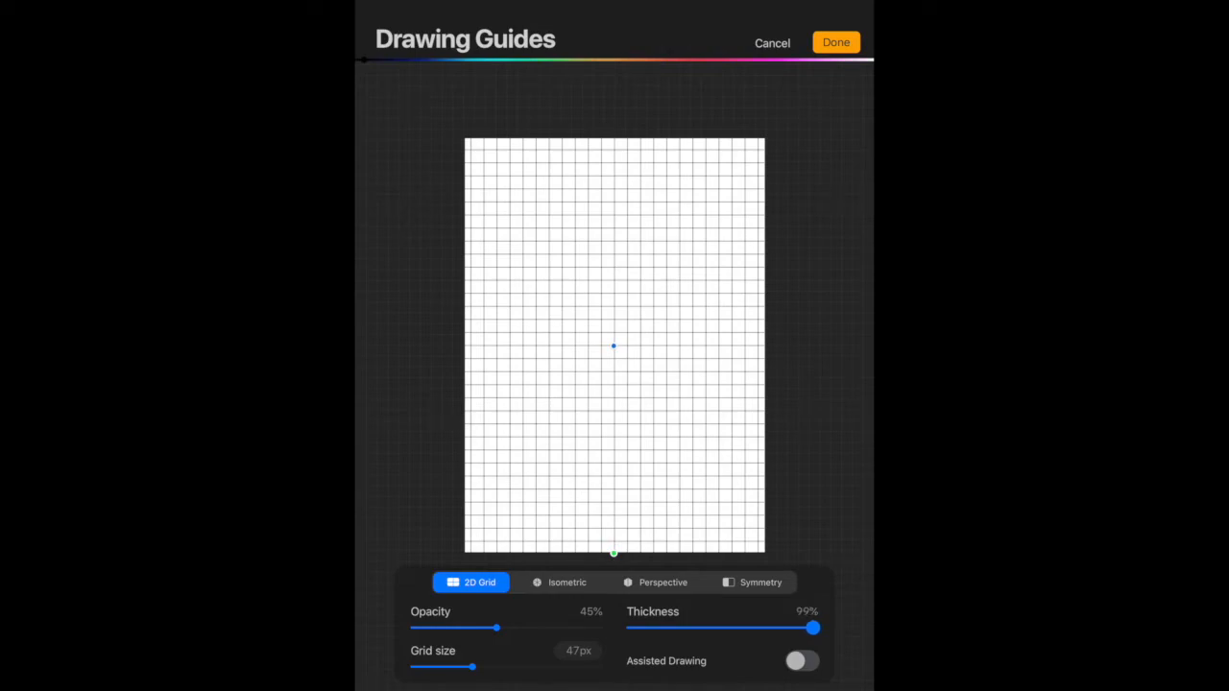
drag(814, 628, 712, 628)
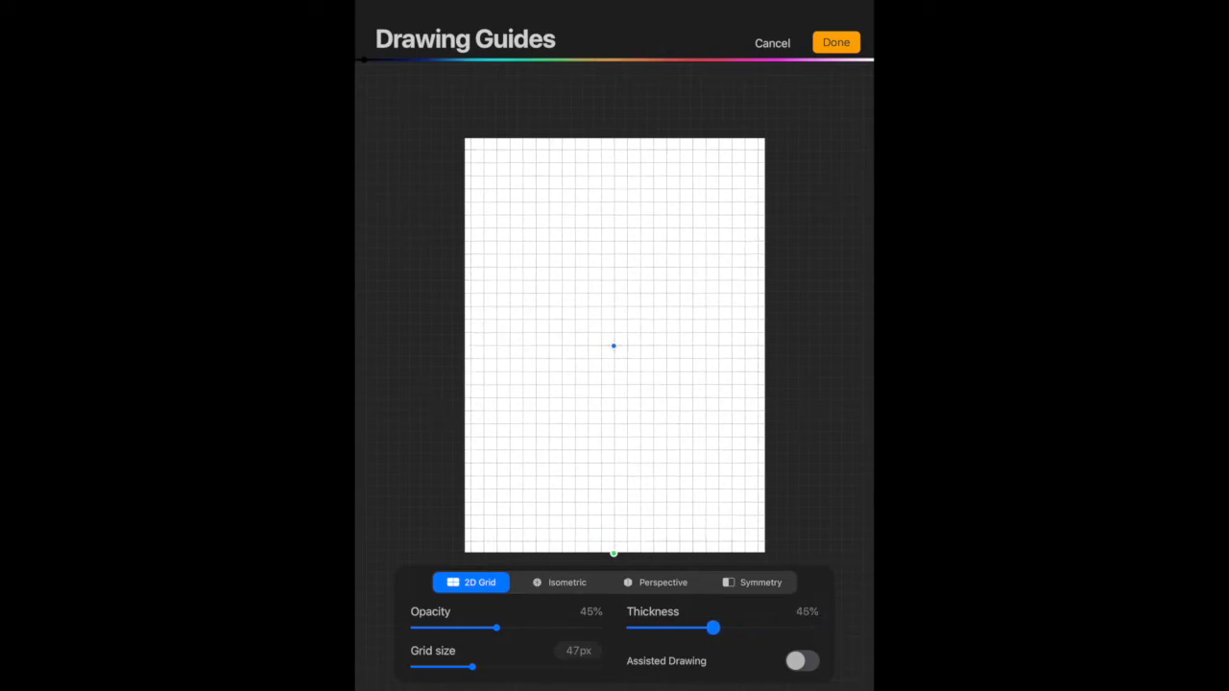
drag(713, 628, 709, 628)
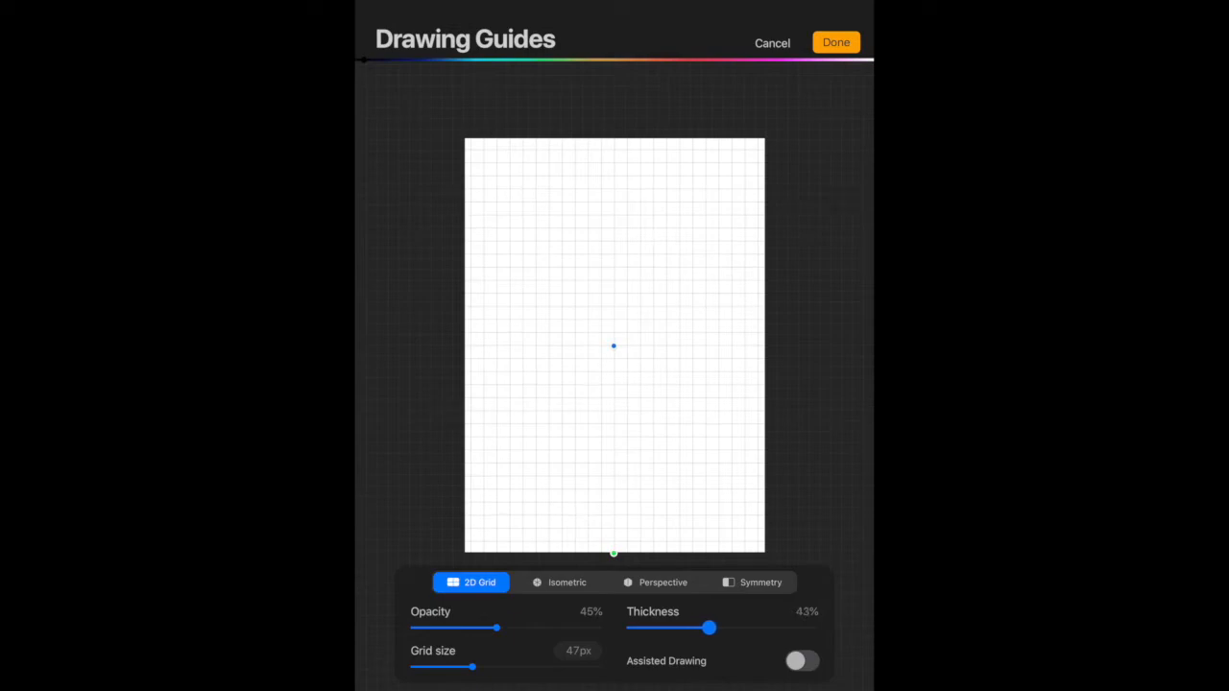
drag(709, 626, 708, 626)
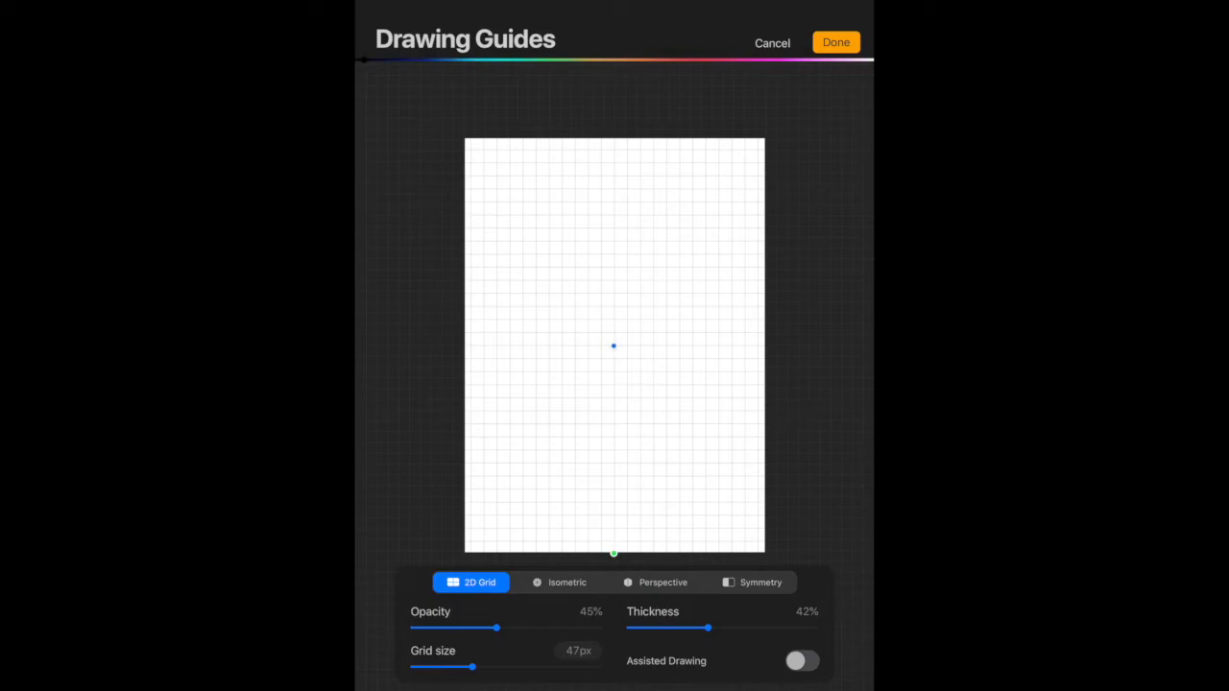
Step: Set the grid size to 68px, then switch the guide to Symmetry
drag(471, 667, 519, 666)
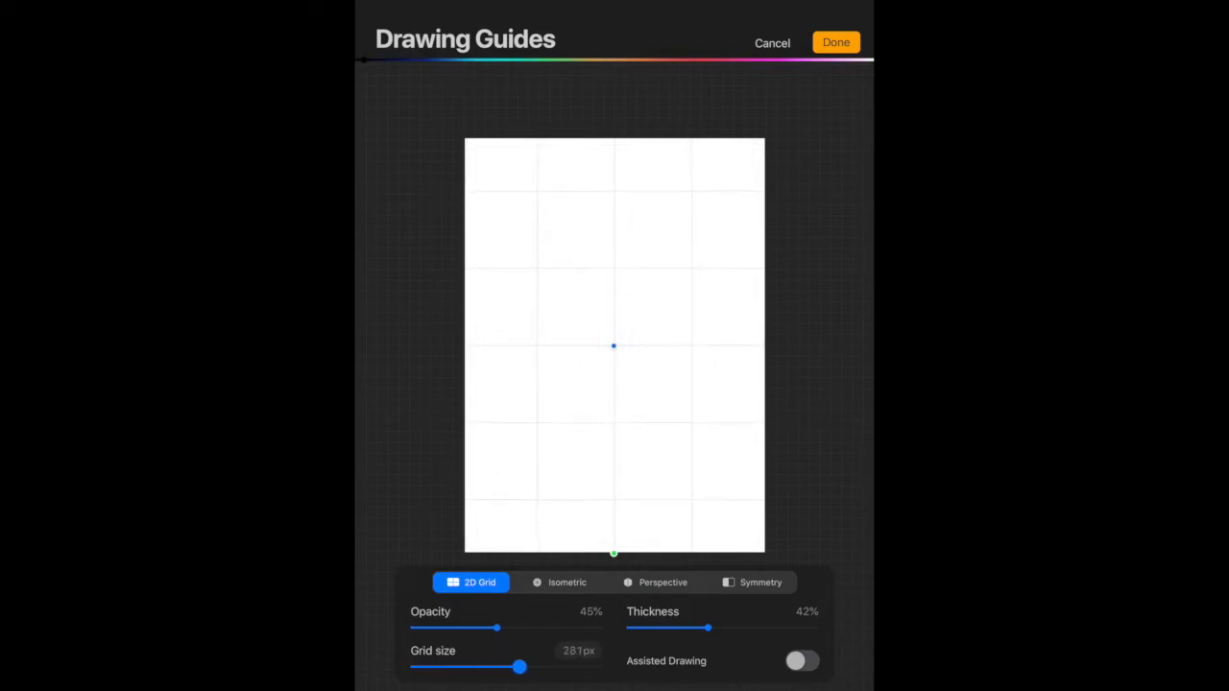
drag(519, 666, 521, 667)
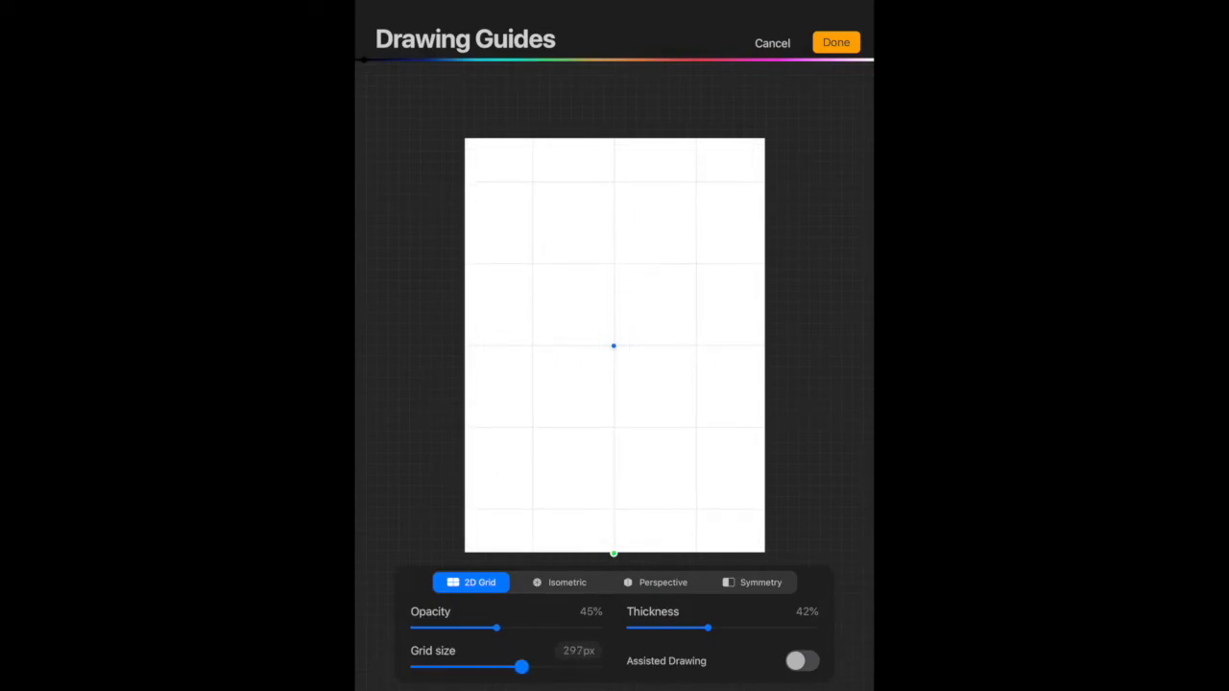
drag(522, 667, 522, 667)
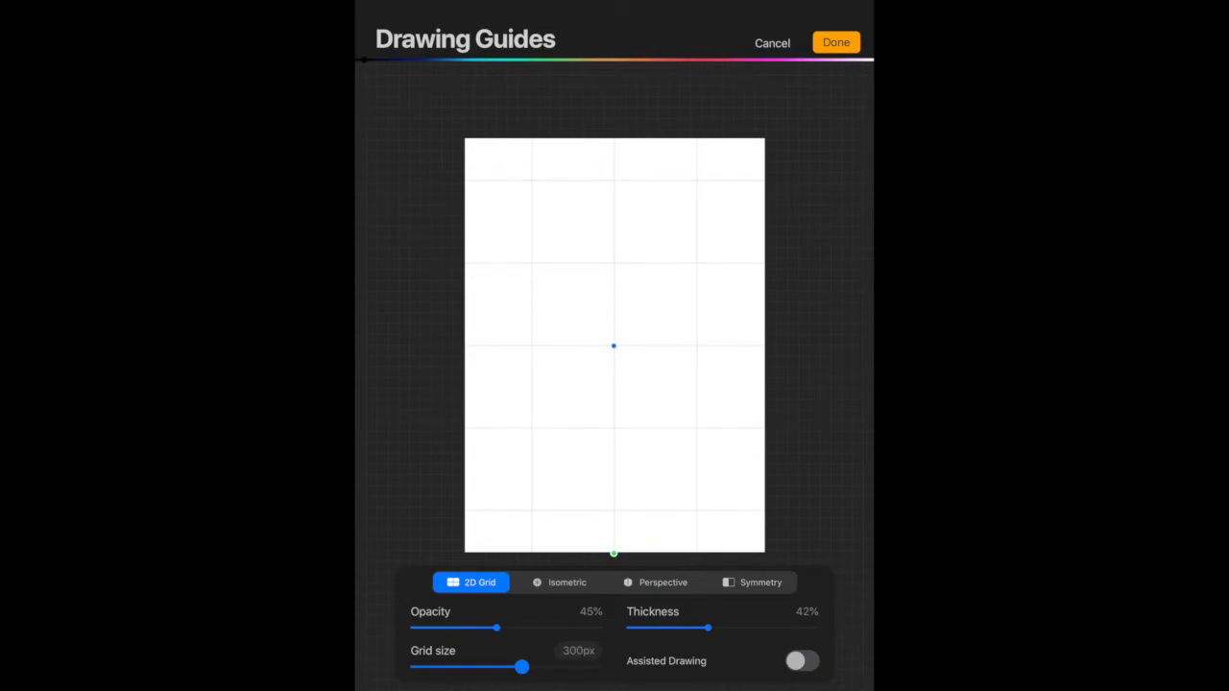
drag(522, 666, 510, 667)
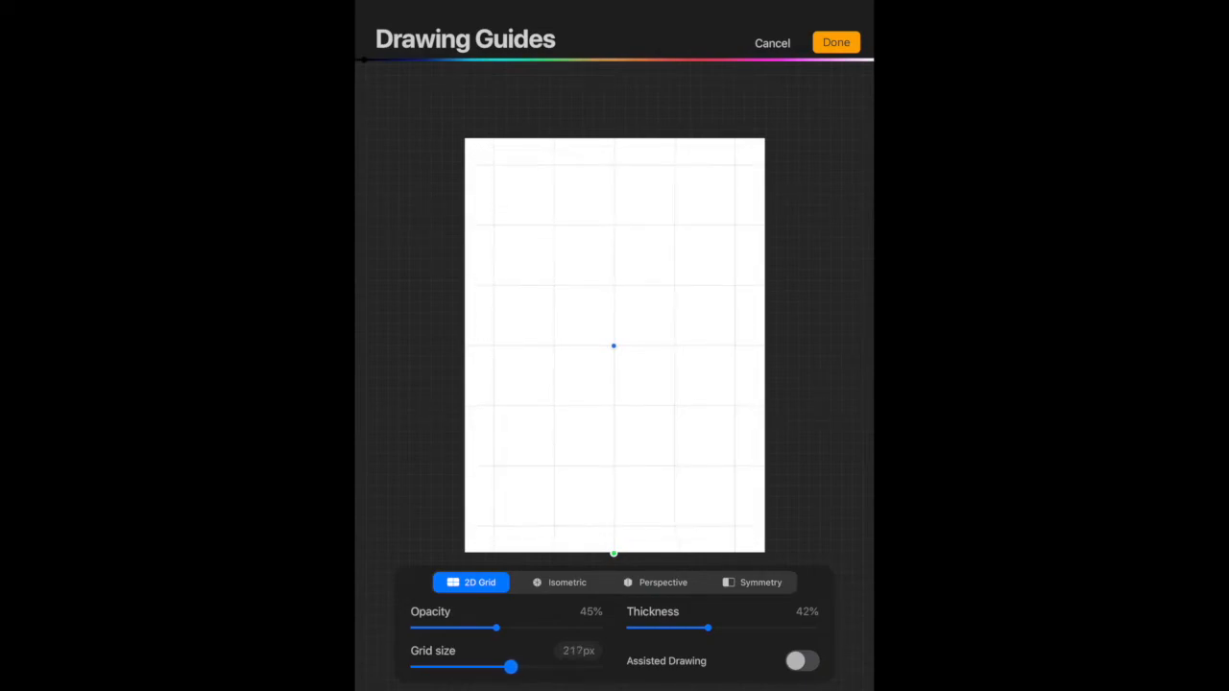
drag(511, 666, 475, 666)
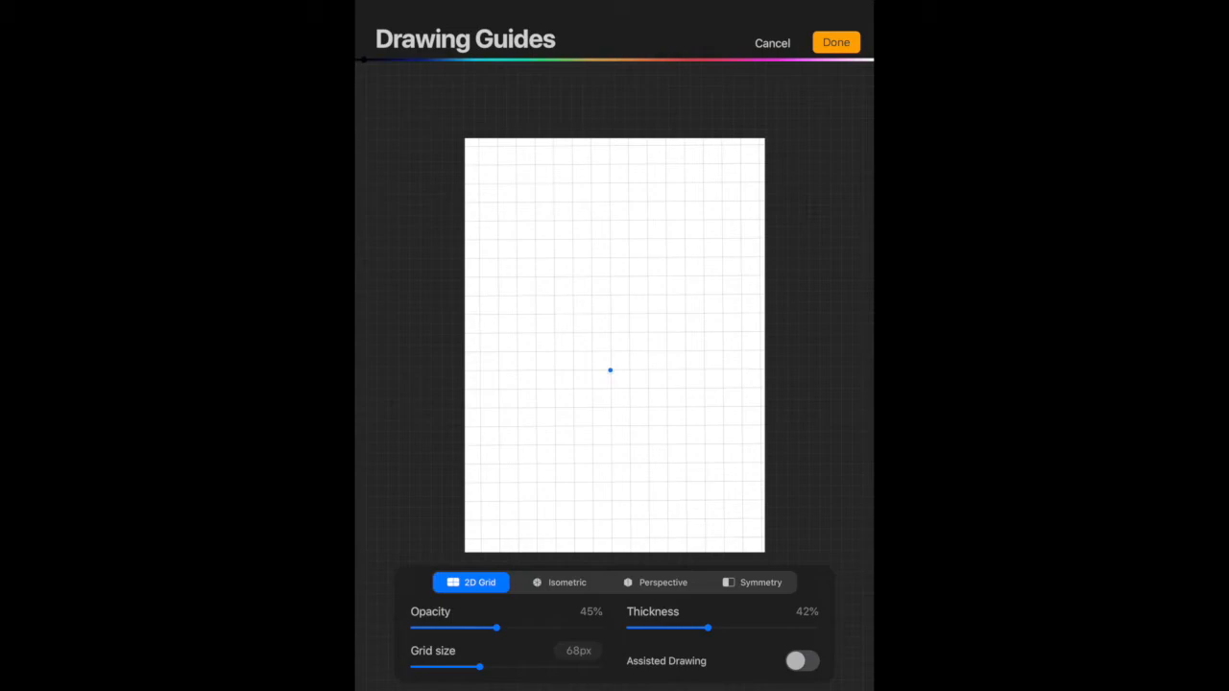
click(560, 582)
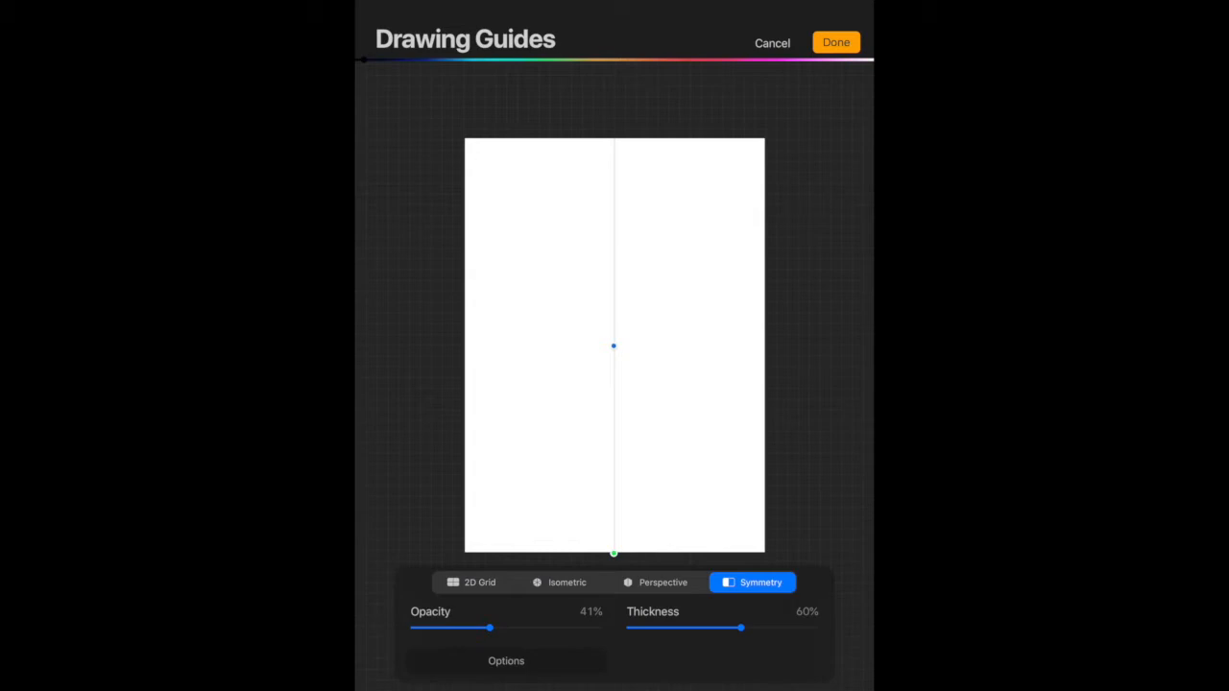
Step: Choose Radial in the symmetry guide options for eight centre lines
click(506, 660)
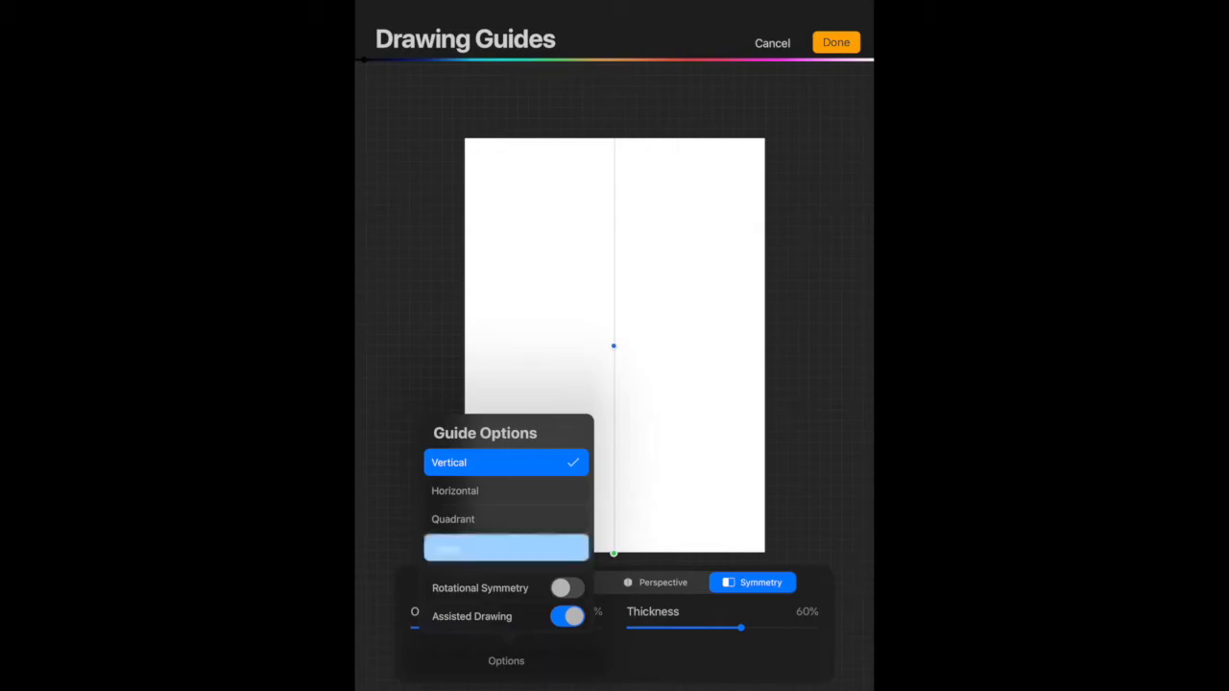
click(505, 547)
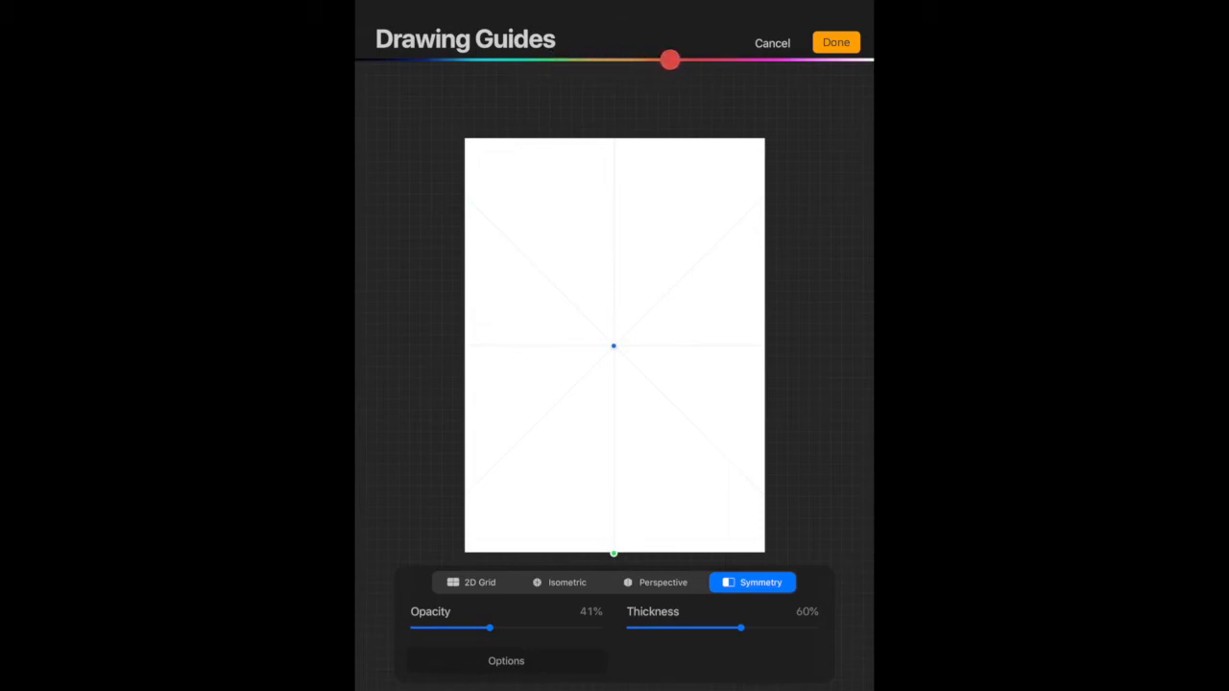
Step: Make the radial guide lines pink at 87% thickness and return to the canvas
drag(669, 59, 406, 60)
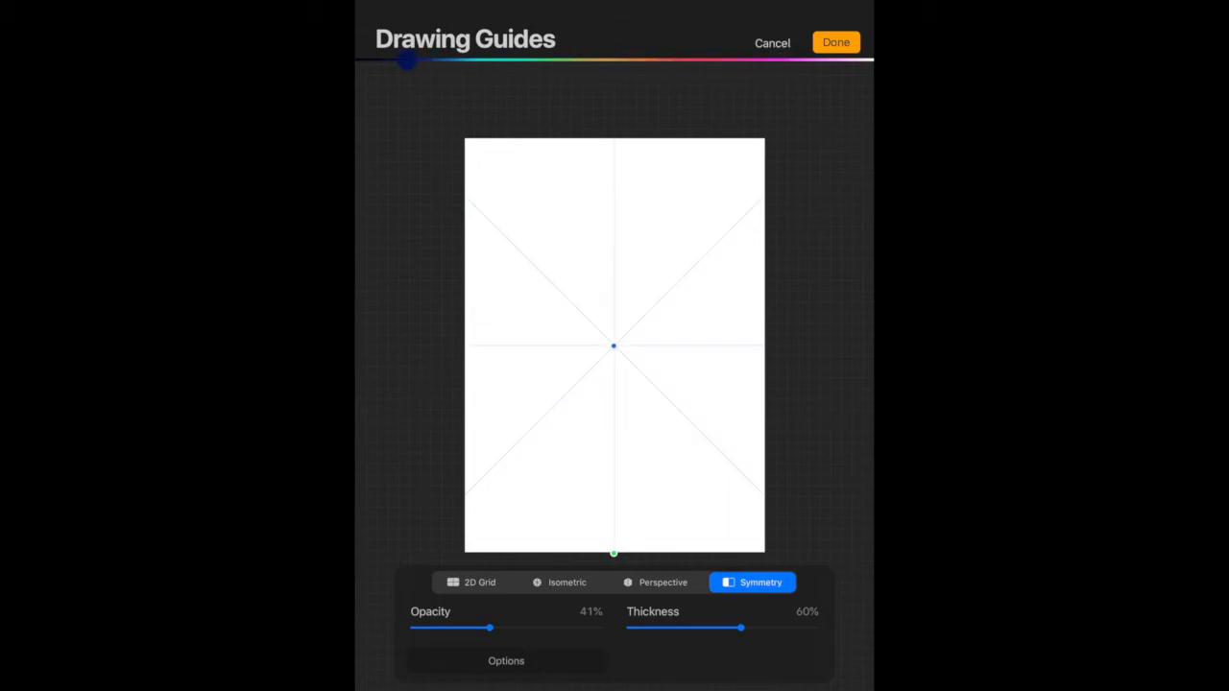
drag(405, 61, 768, 61)
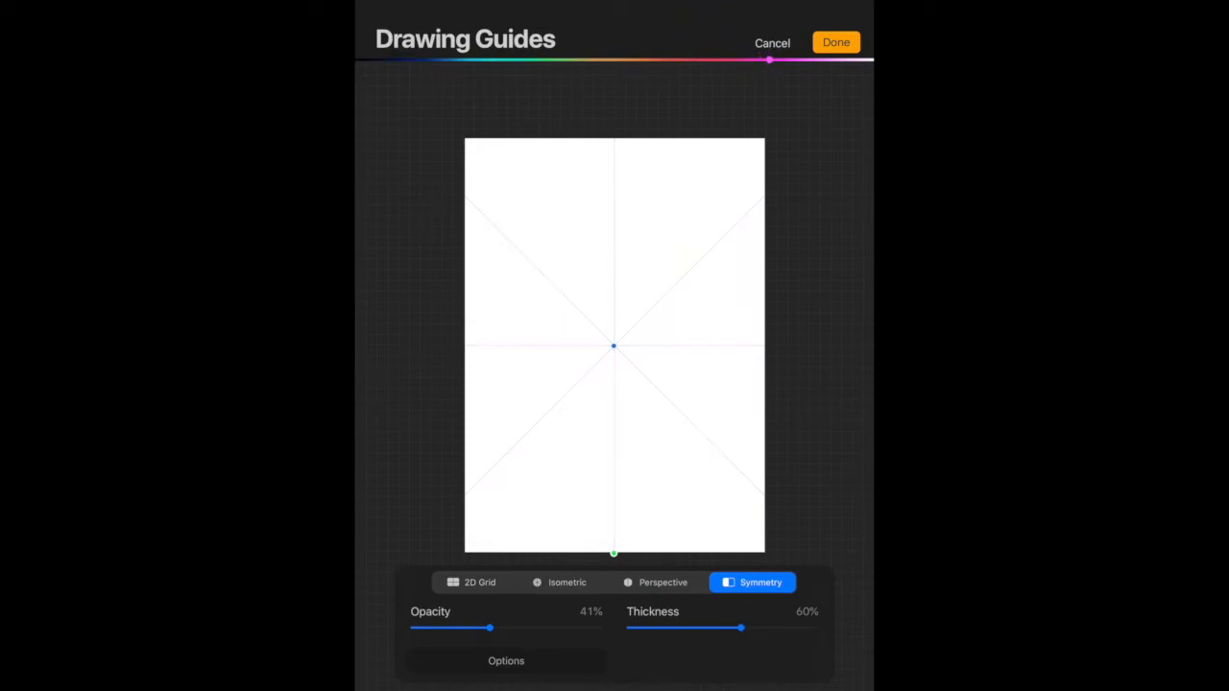
drag(739, 628, 790, 628)
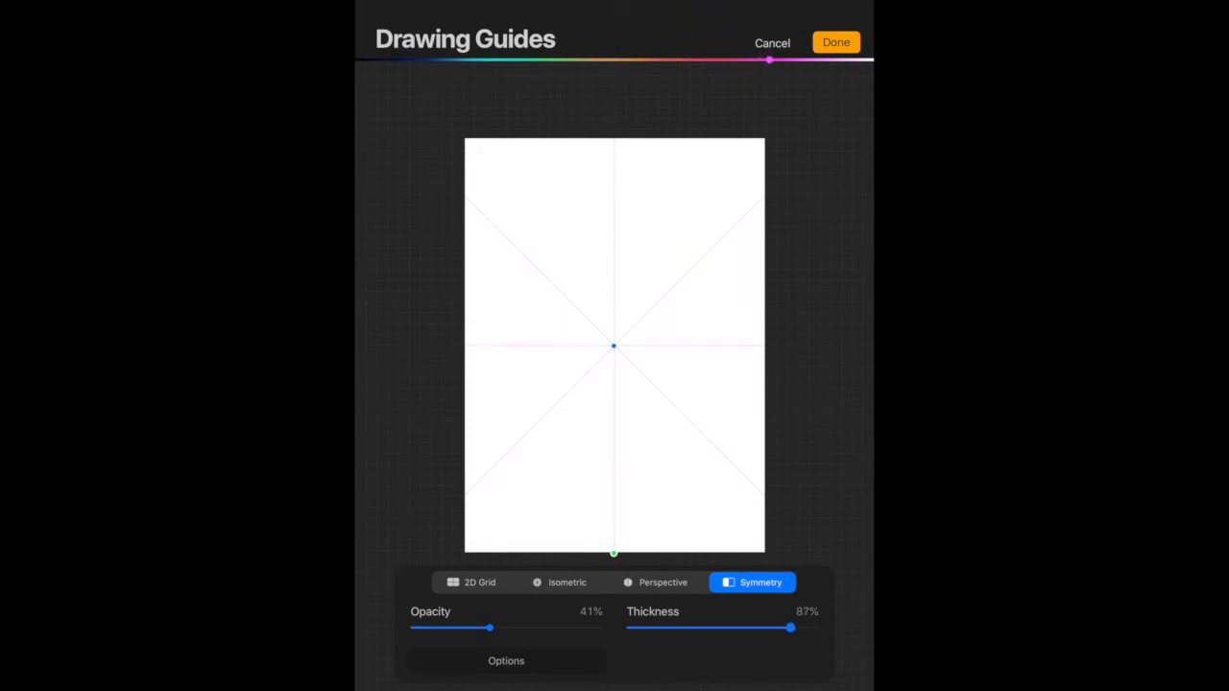
click(835, 42)
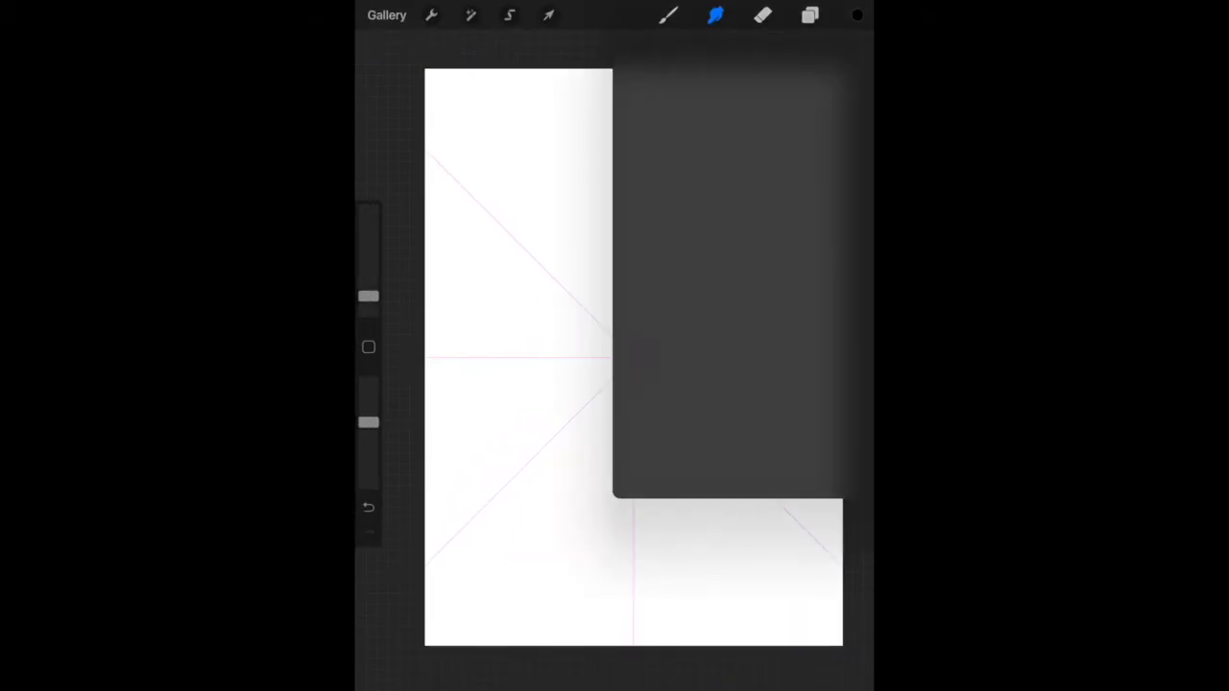
Step: Confirm black as the painting colour and activate the Brush tool
click(856, 14)
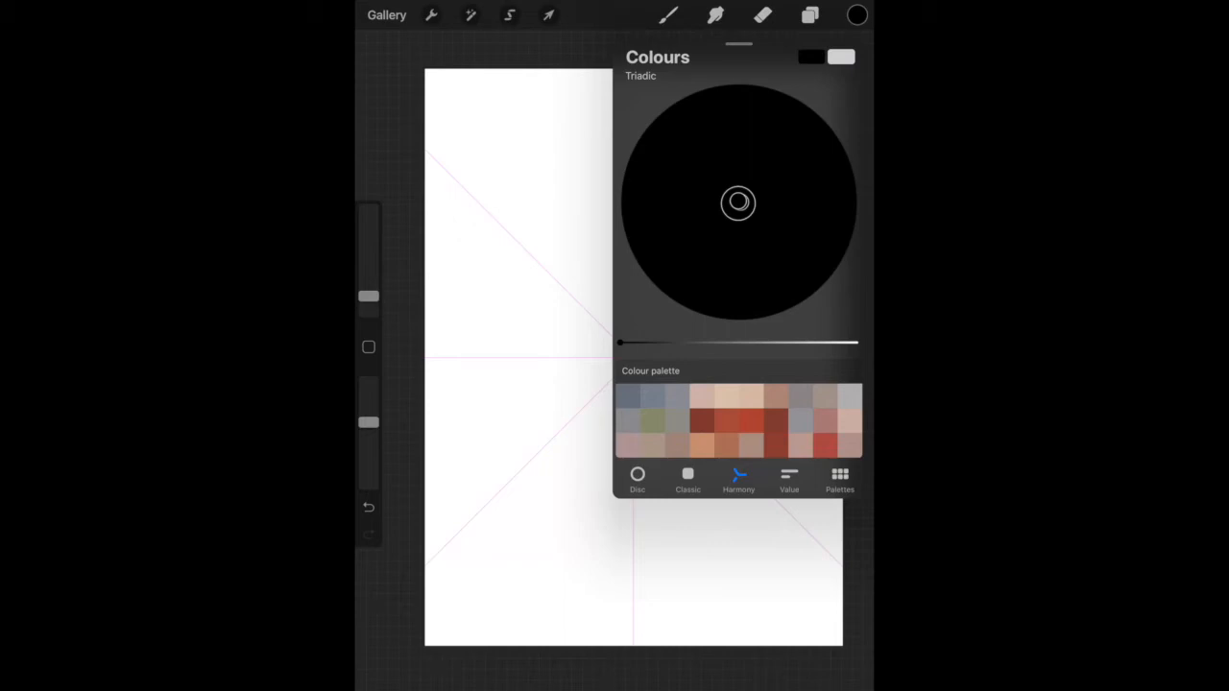
click(839, 478)
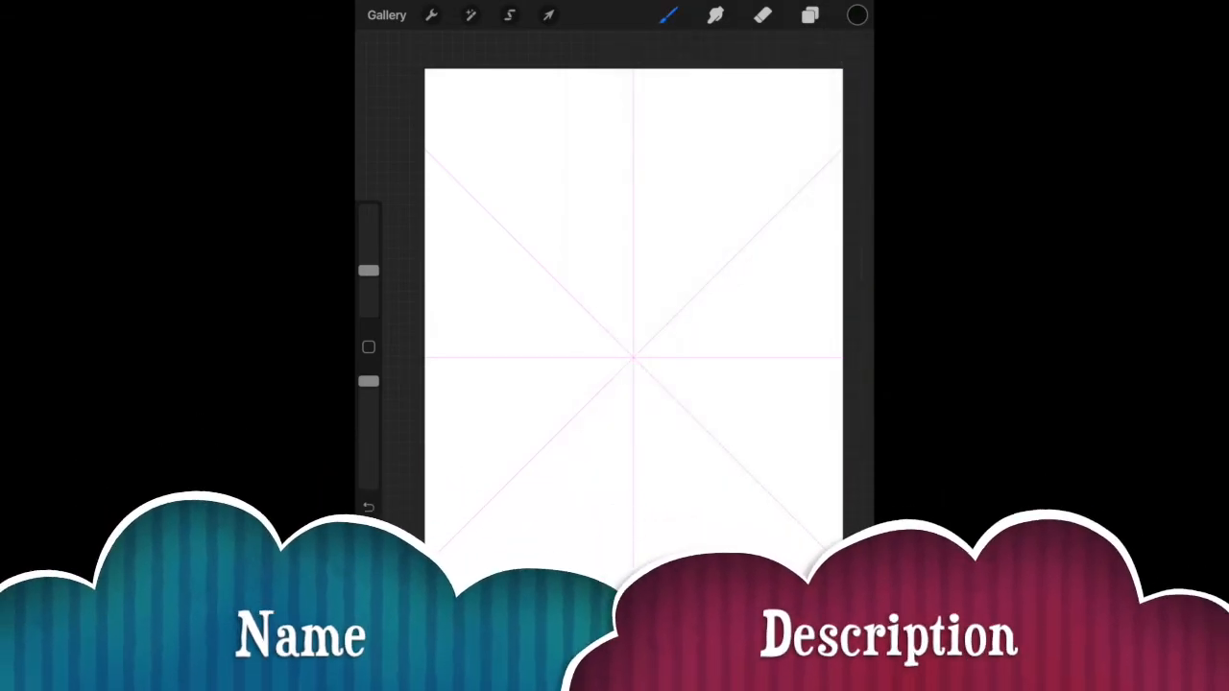
Step: Draw a pointed black petal from the centre, mirrored into four by the radial guide
drag(633, 125, 632, 144)
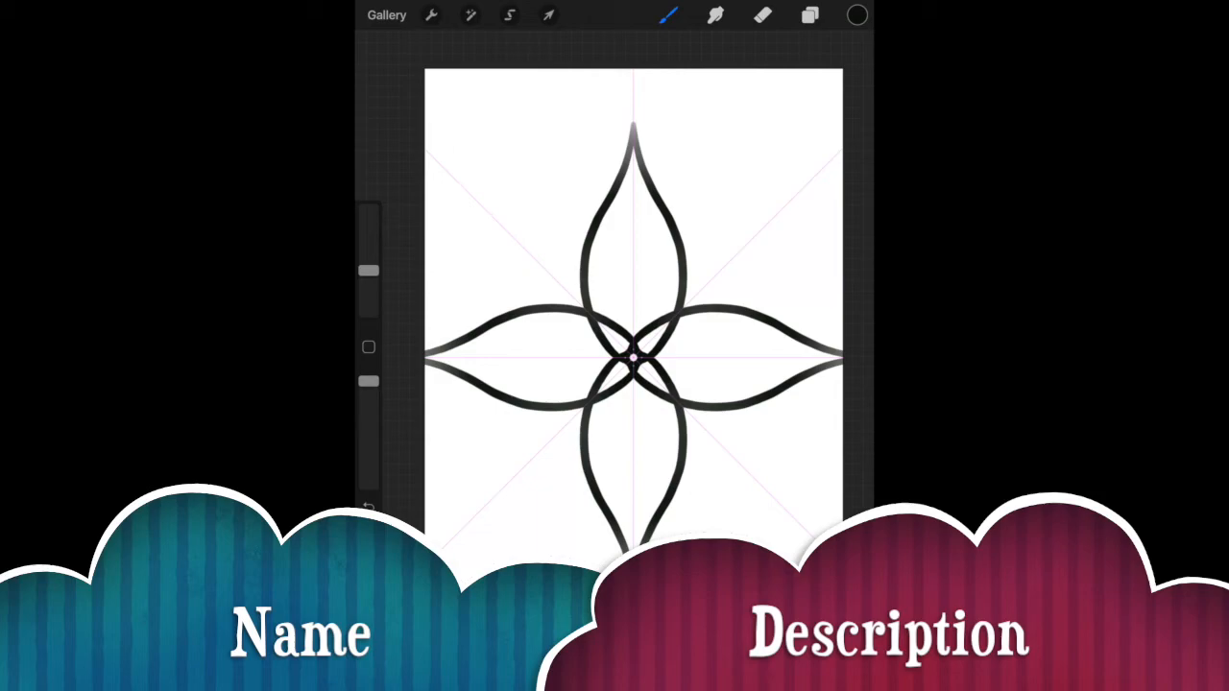
click(669, 14)
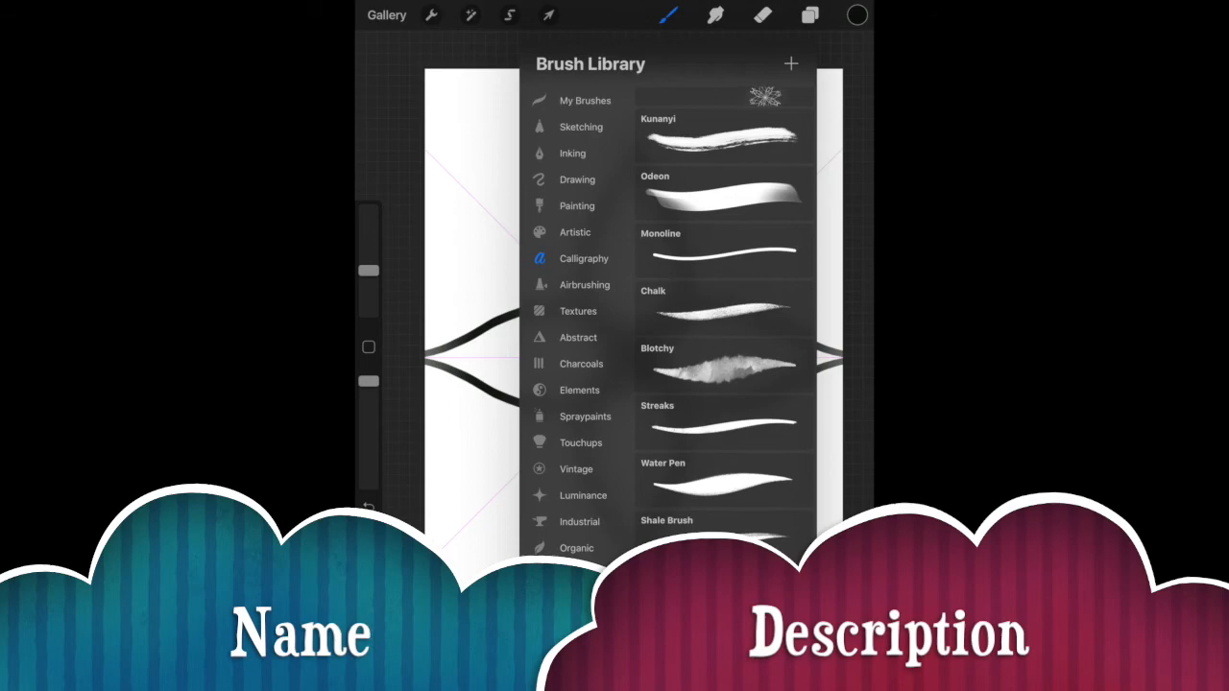
Step: Pick a fine brush from the Inking set for the thin petals and small circles
click(723, 250)
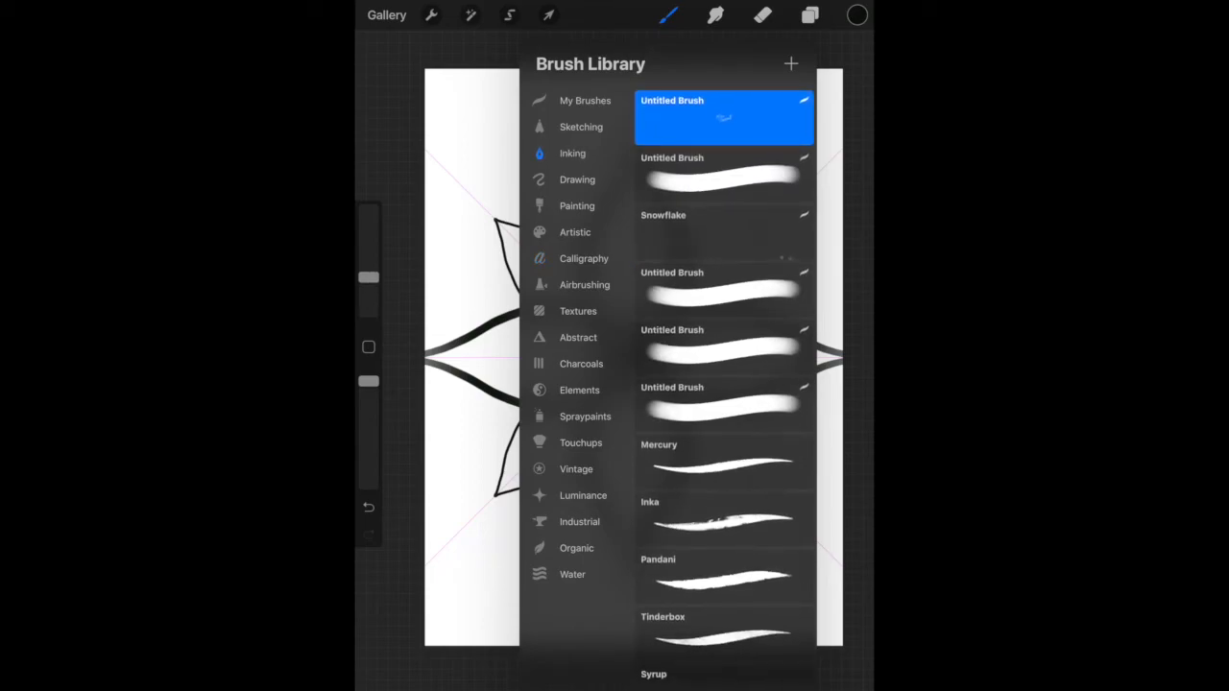
scroll(down, 3)
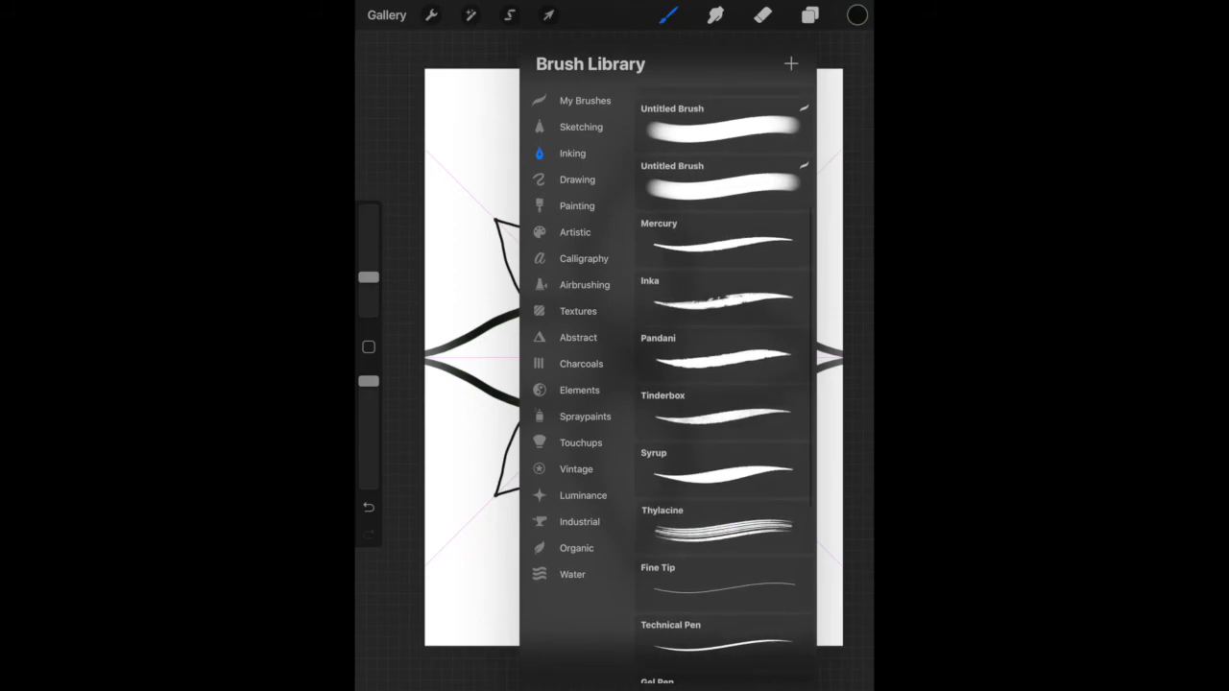
click(722, 527)
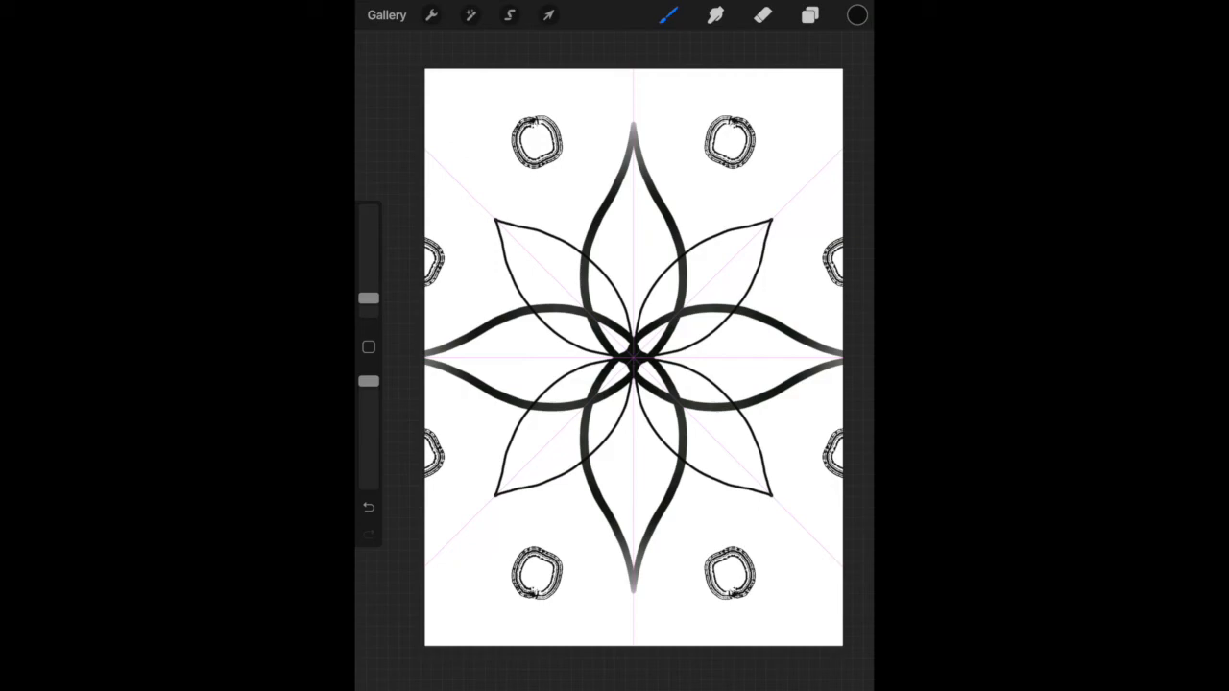
click(810, 15)
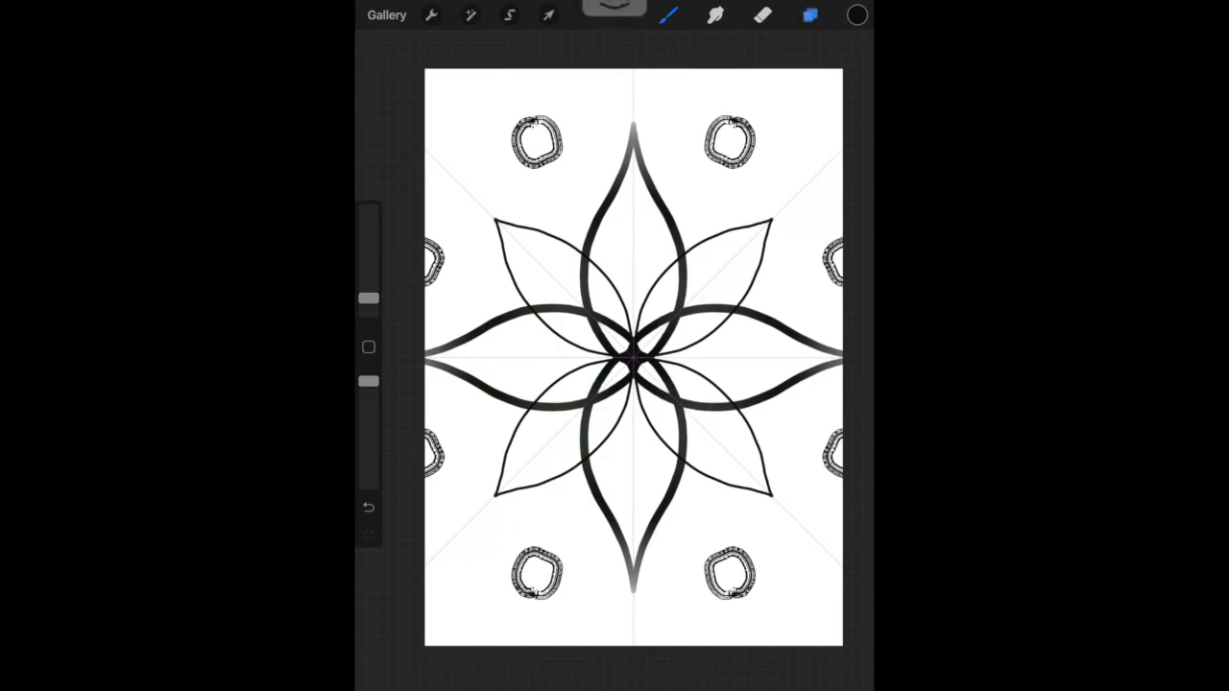